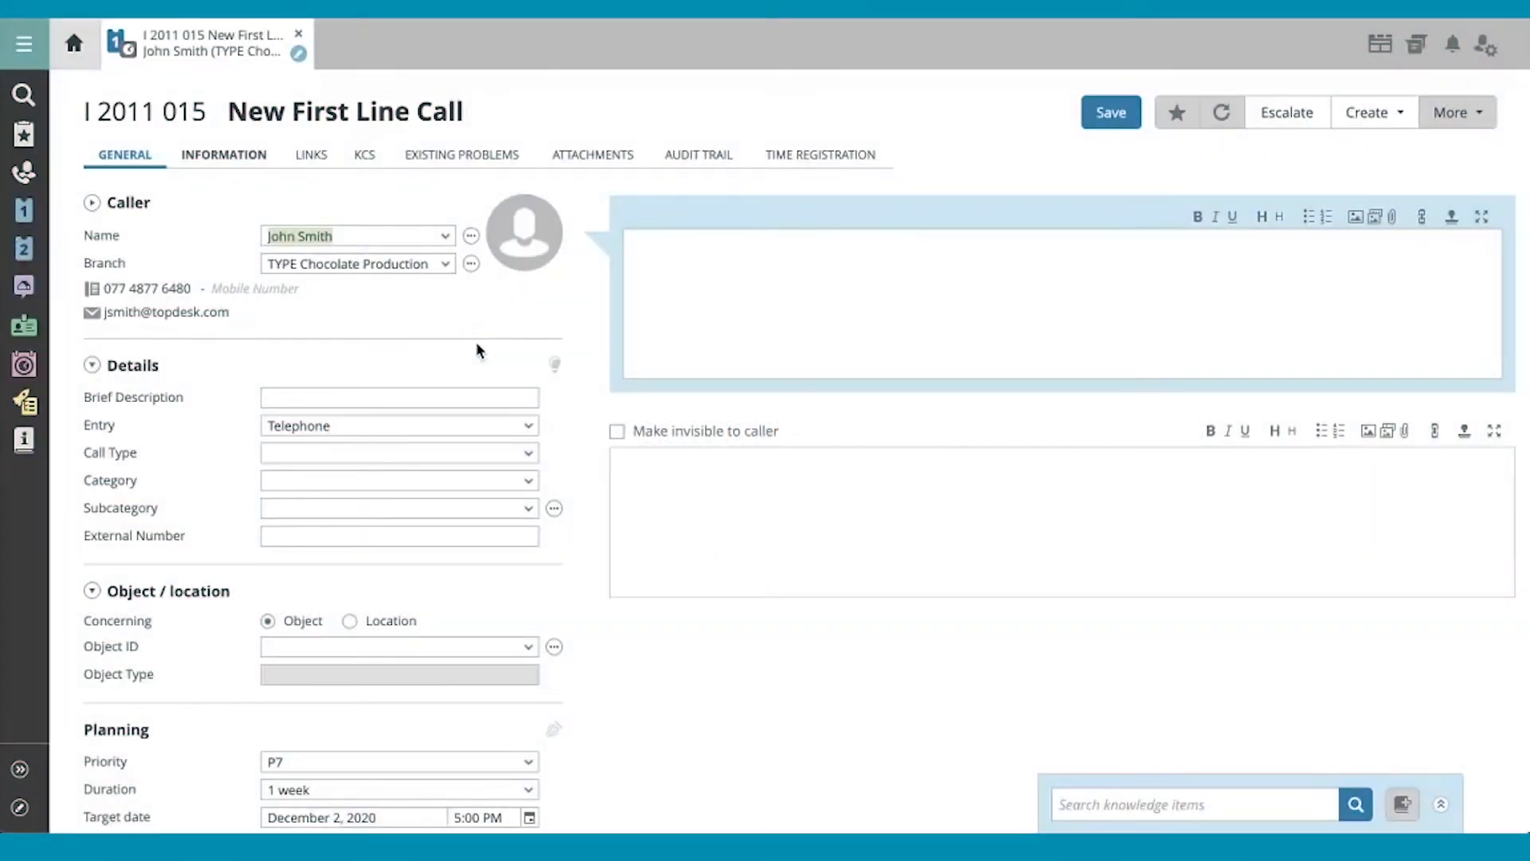
{"action": "mouse_move", "coordinate": [461, 351]}
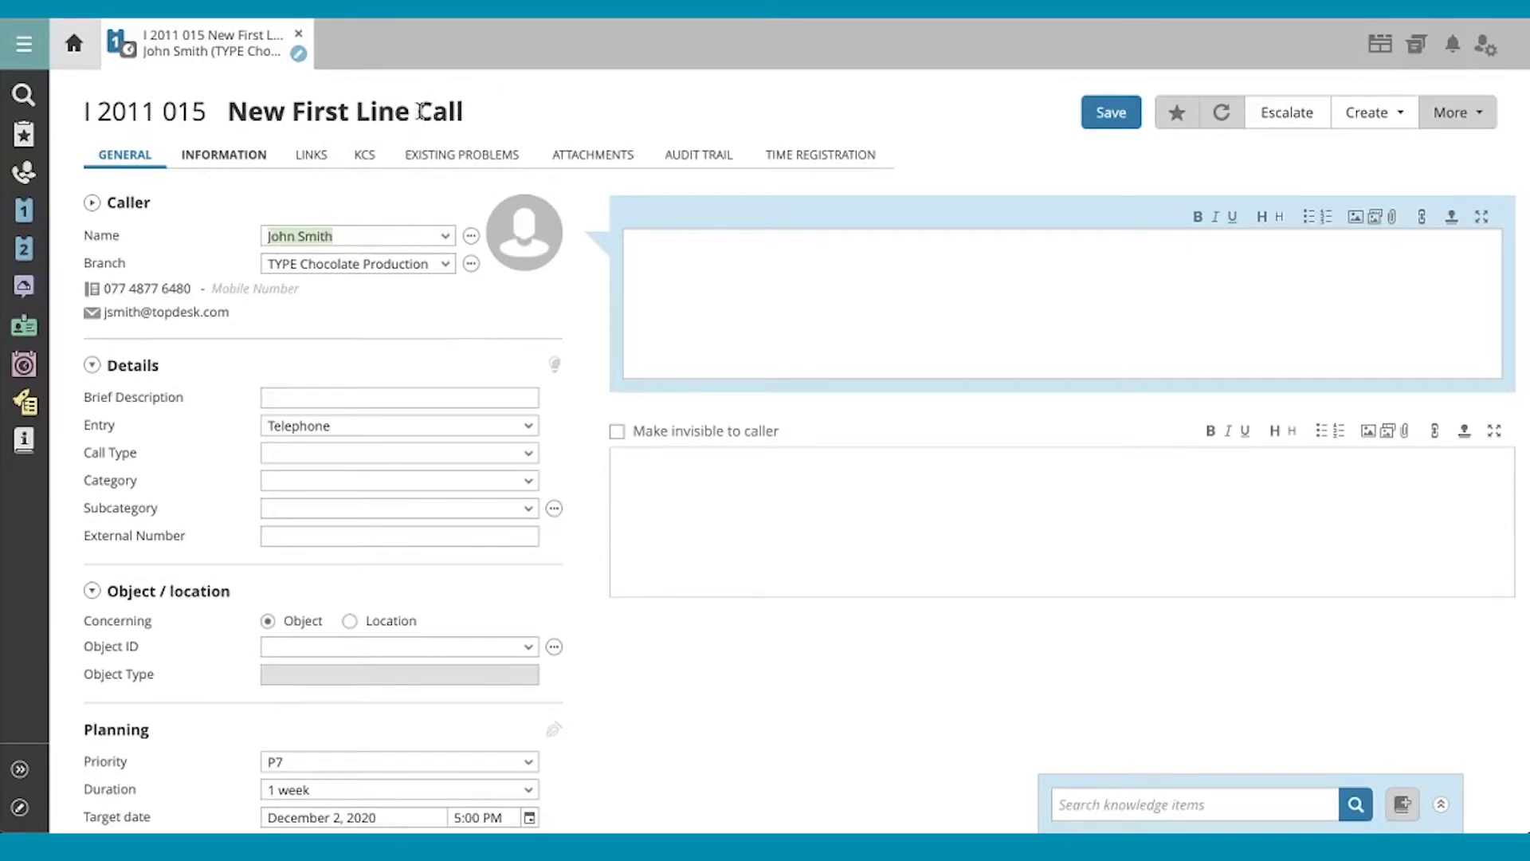
{"action": "mouse_move", "coordinate": [408, 177]}
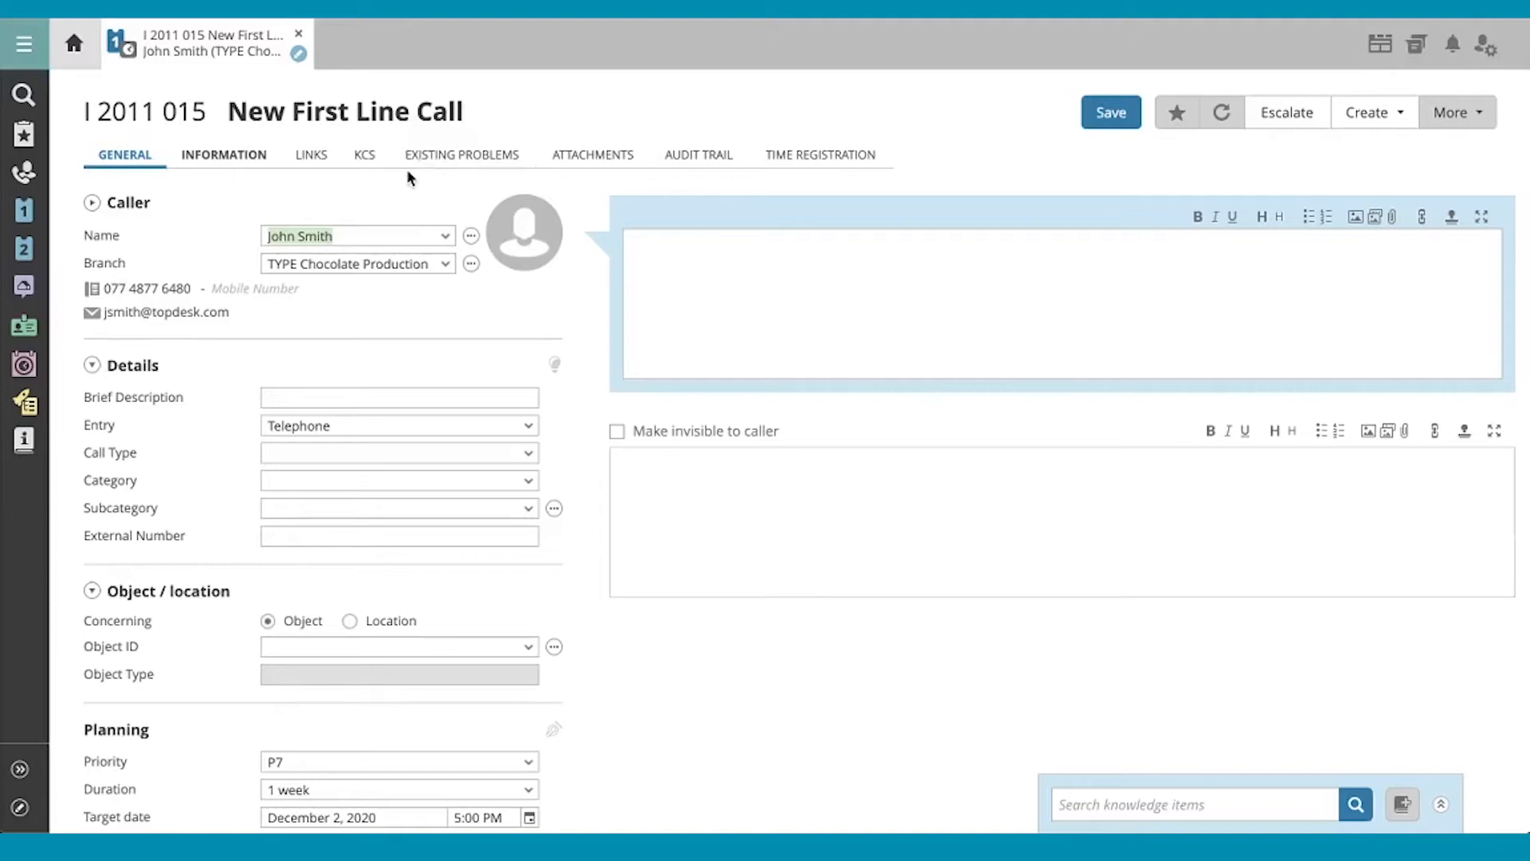
{"action": "mouse_move", "coordinate": [422, 184]}
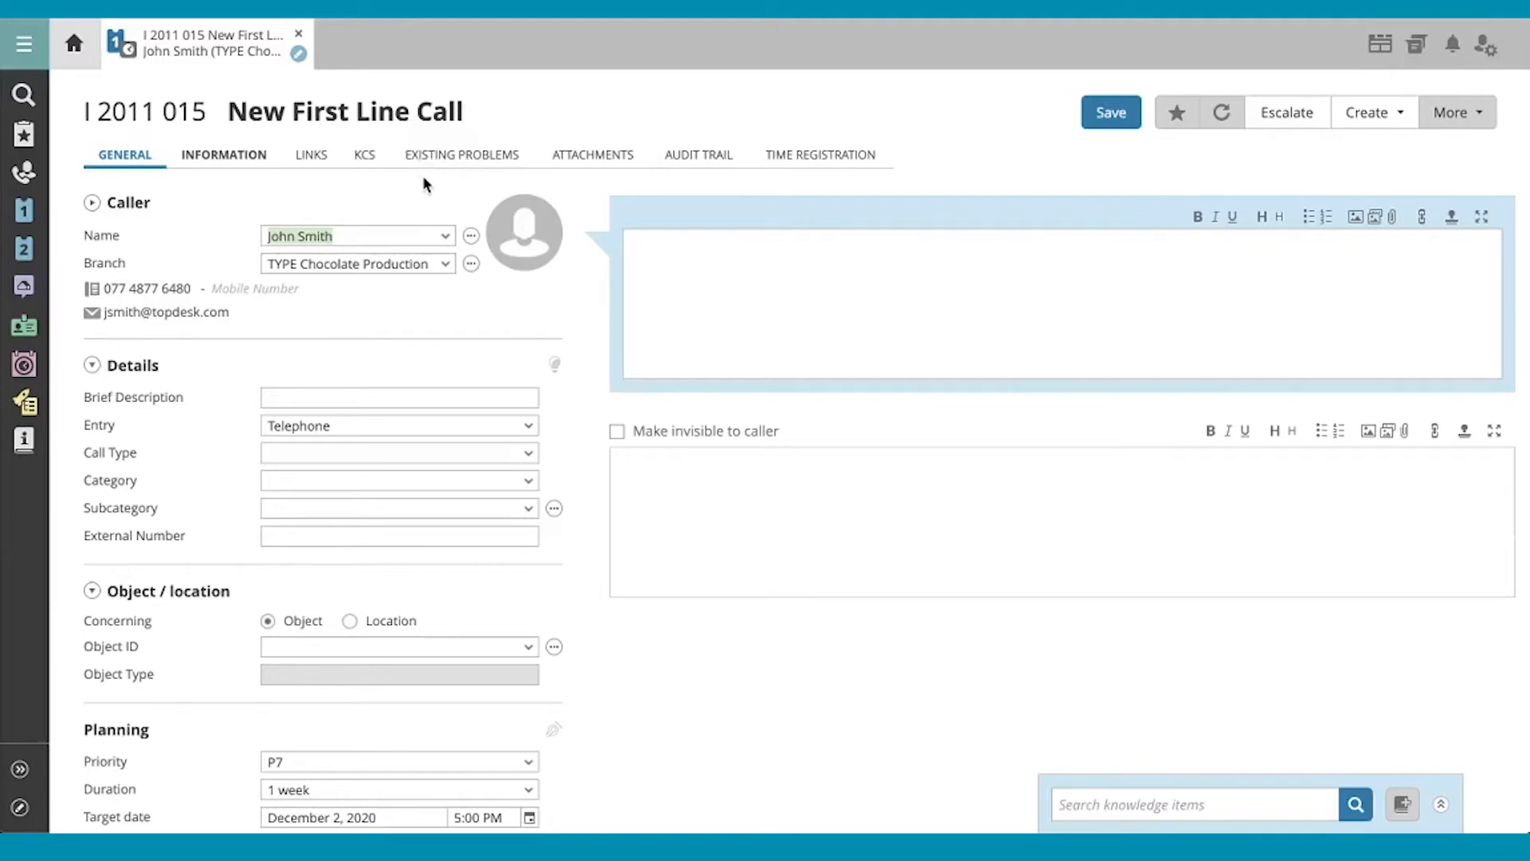
{"action": "mouse_move", "coordinate": [497, 320]}
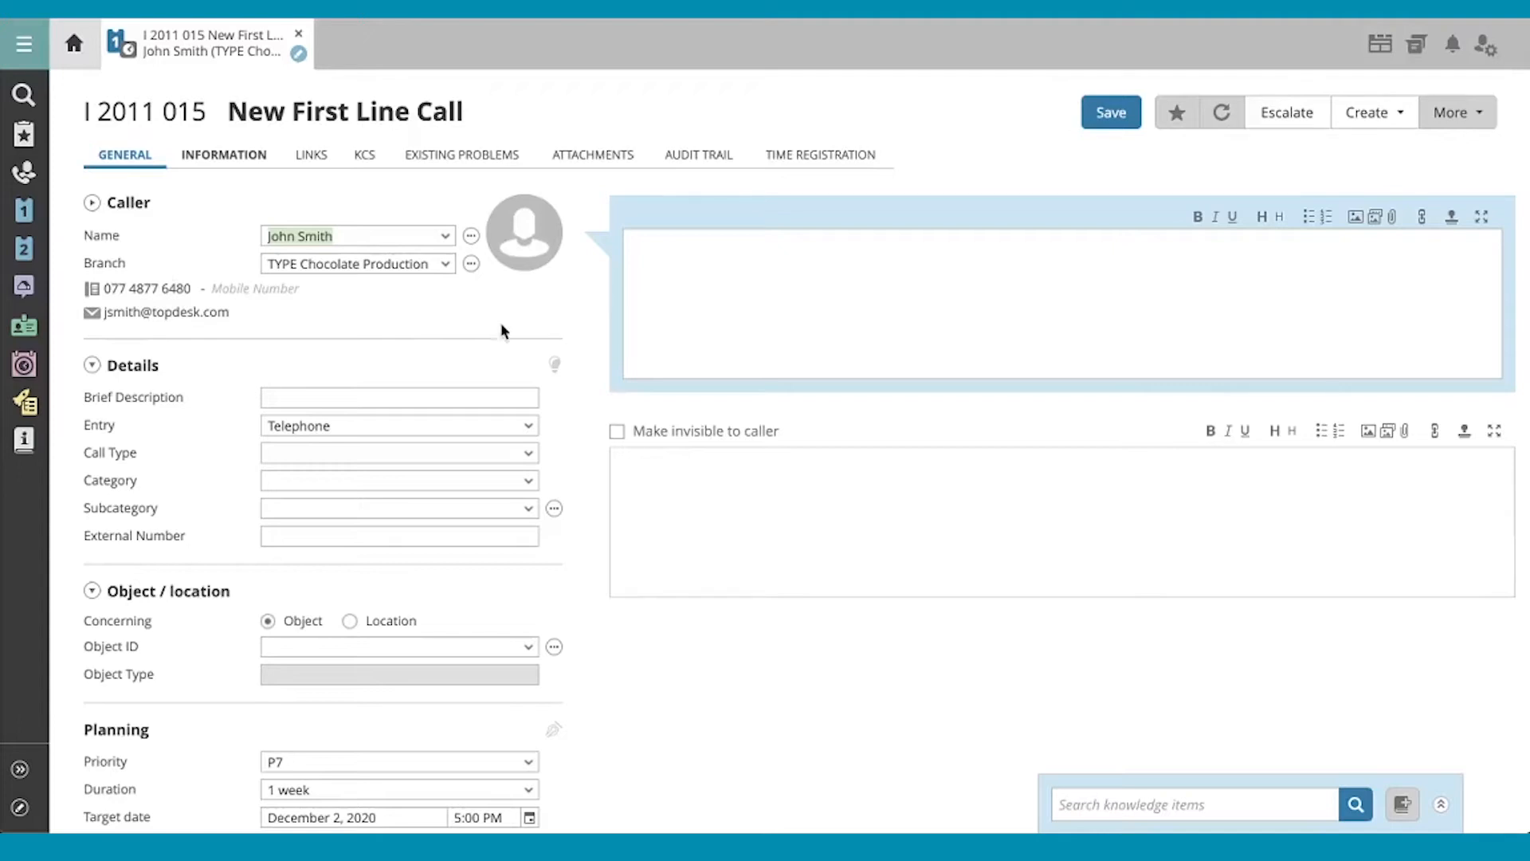
{"action": "mouse_move", "coordinate": [296, 497]}
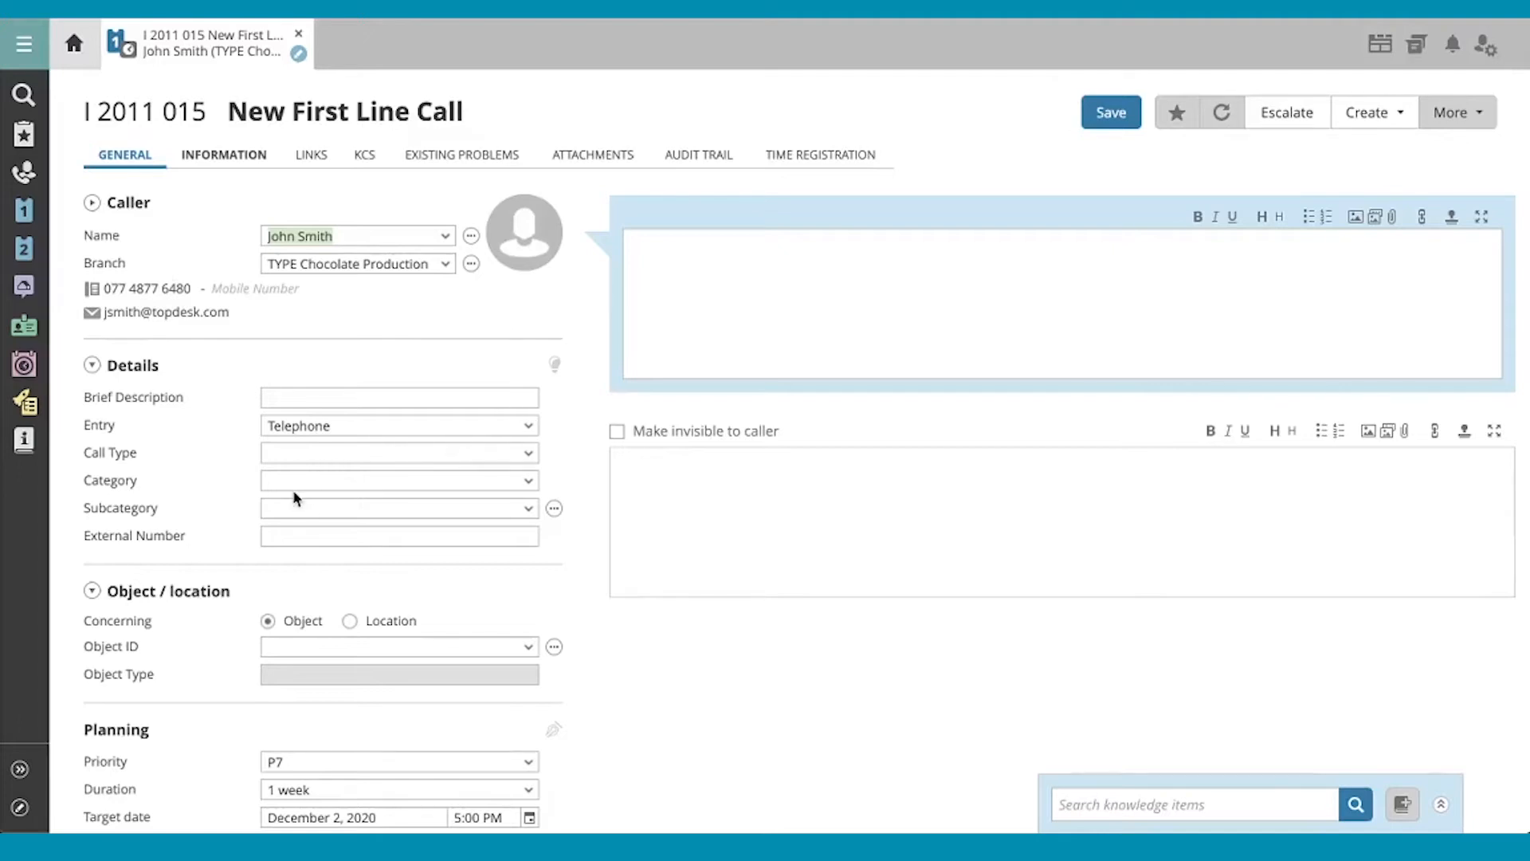
{"action": "mouse_move", "coordinate": [273, 501]}
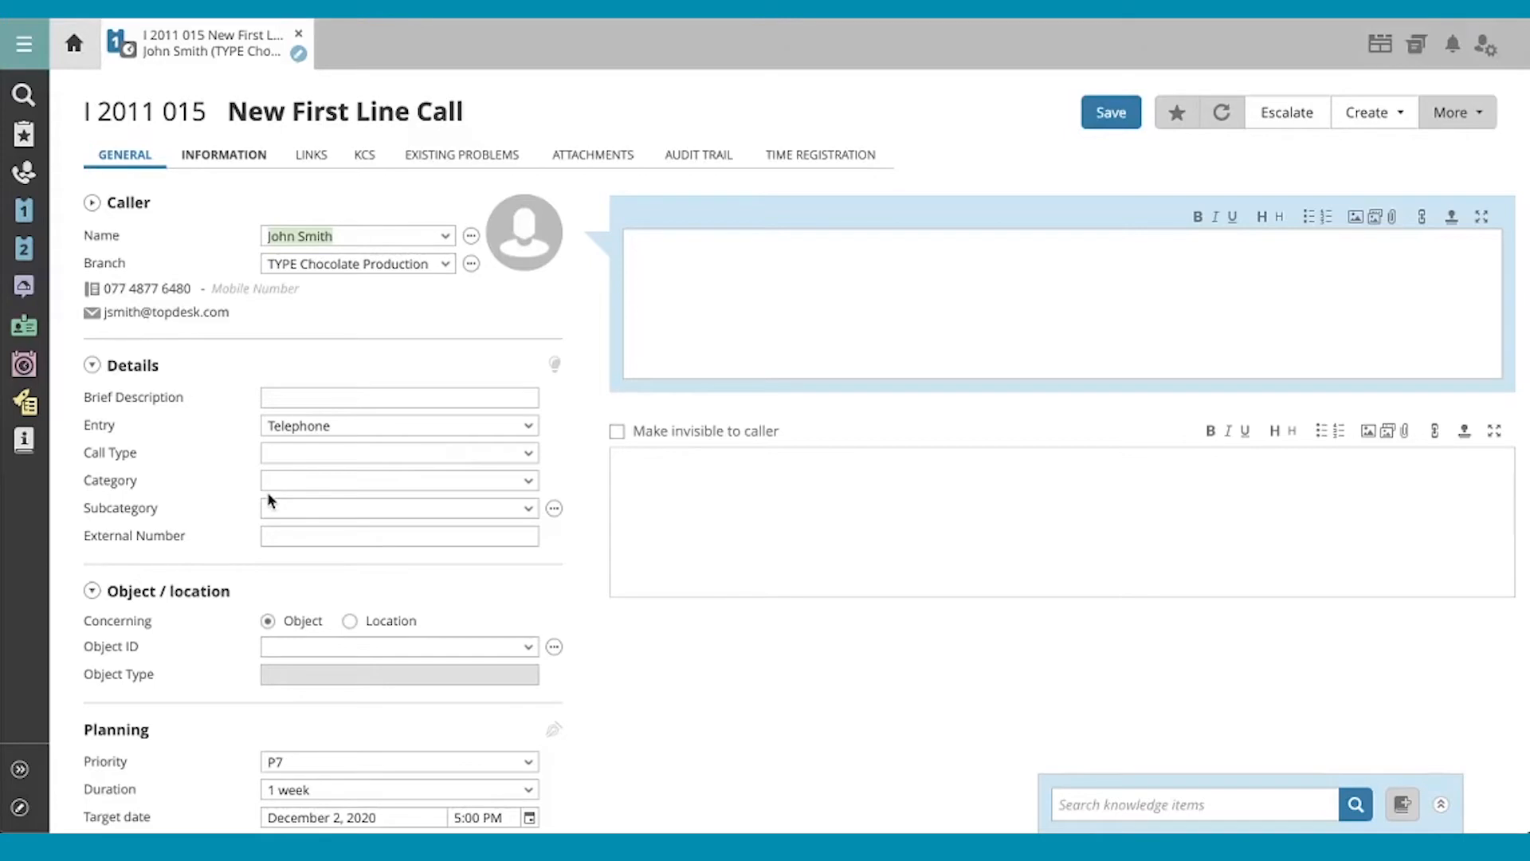
Step: Set category Network & Data Communication and subcategory Printer on the call
{"action": "left_click", "coordinate": [390, 479]}
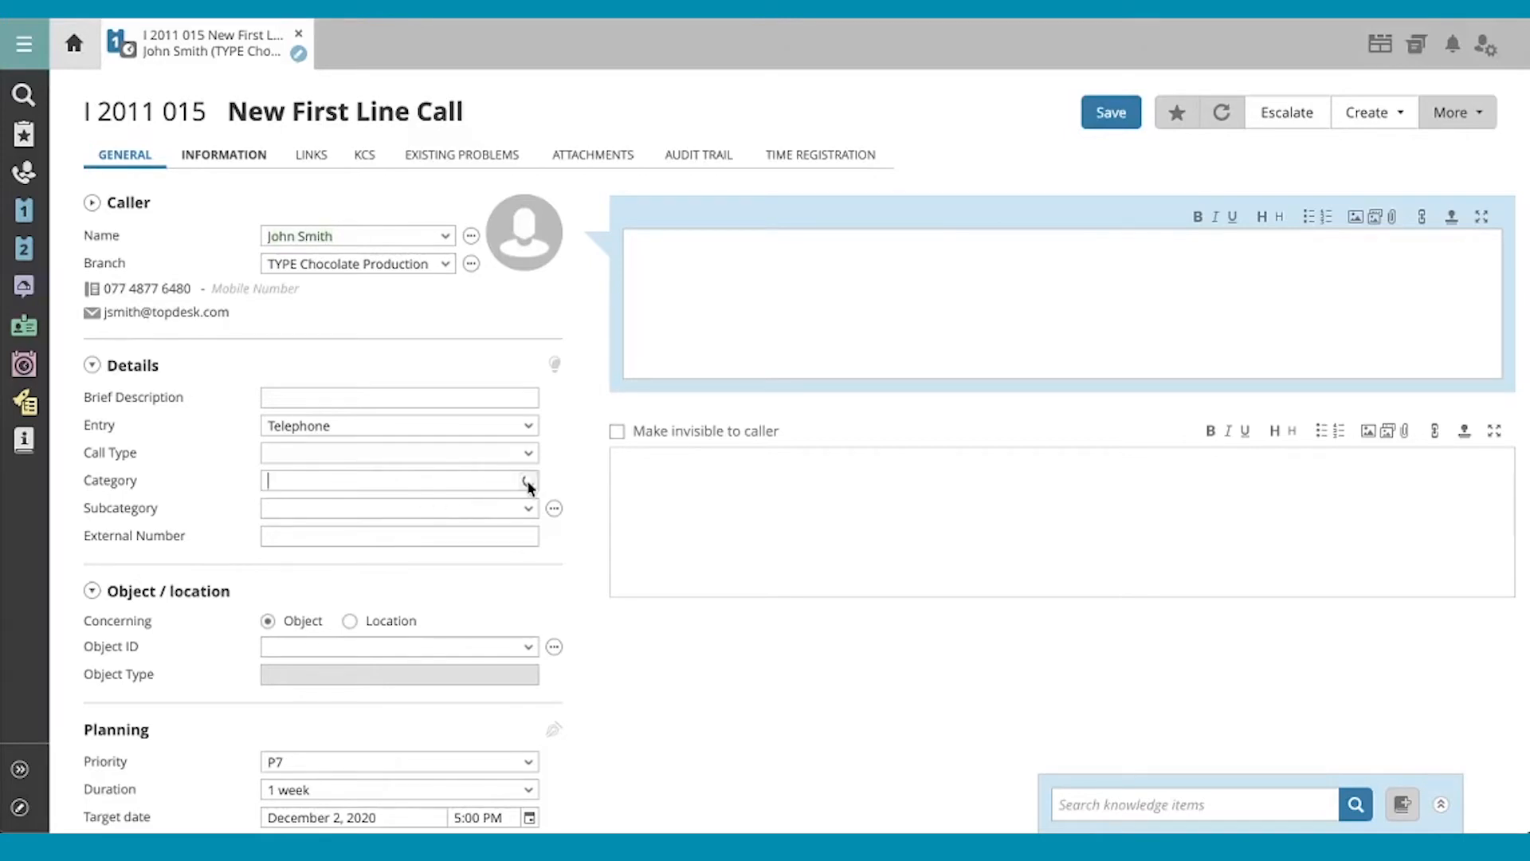
{"action": "left_click", "coordinate": [527, 479]}
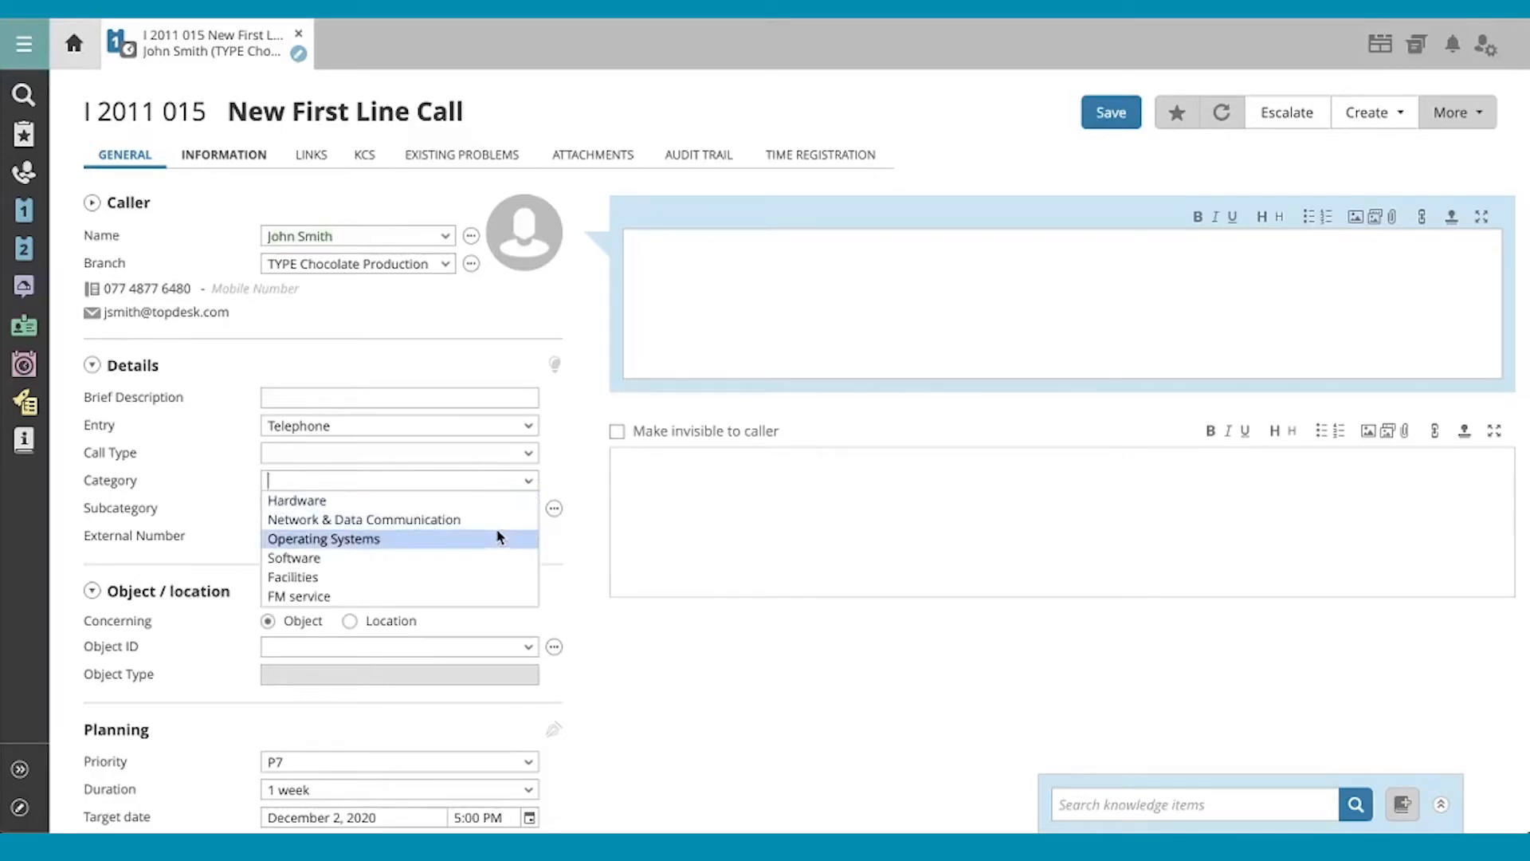
{"action": "left_click", "coordinate": [363, 518]}
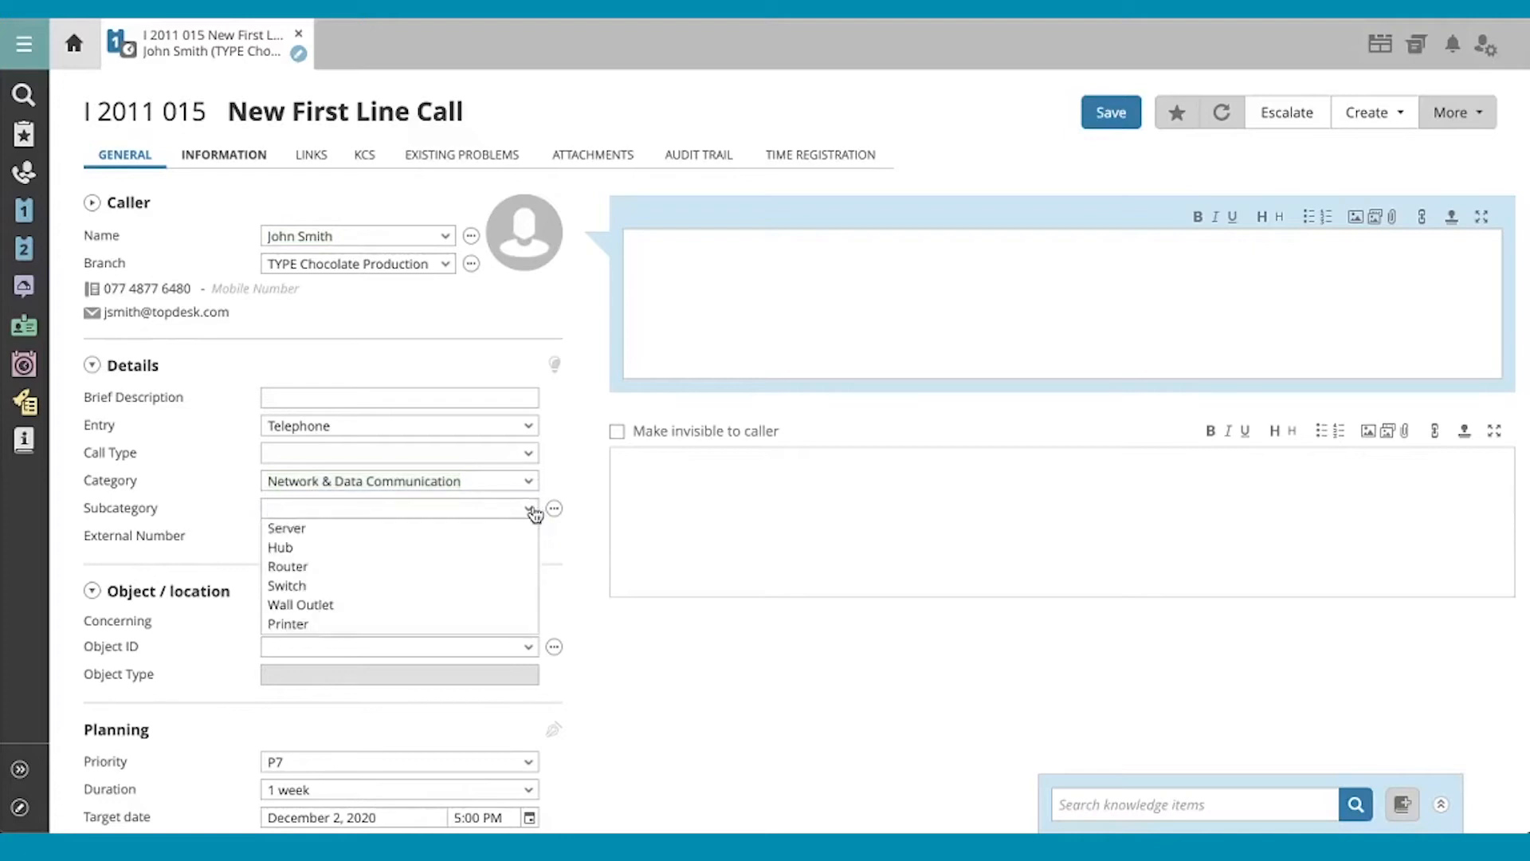
{"action": "left_click", "coordinate": [288, 624]}
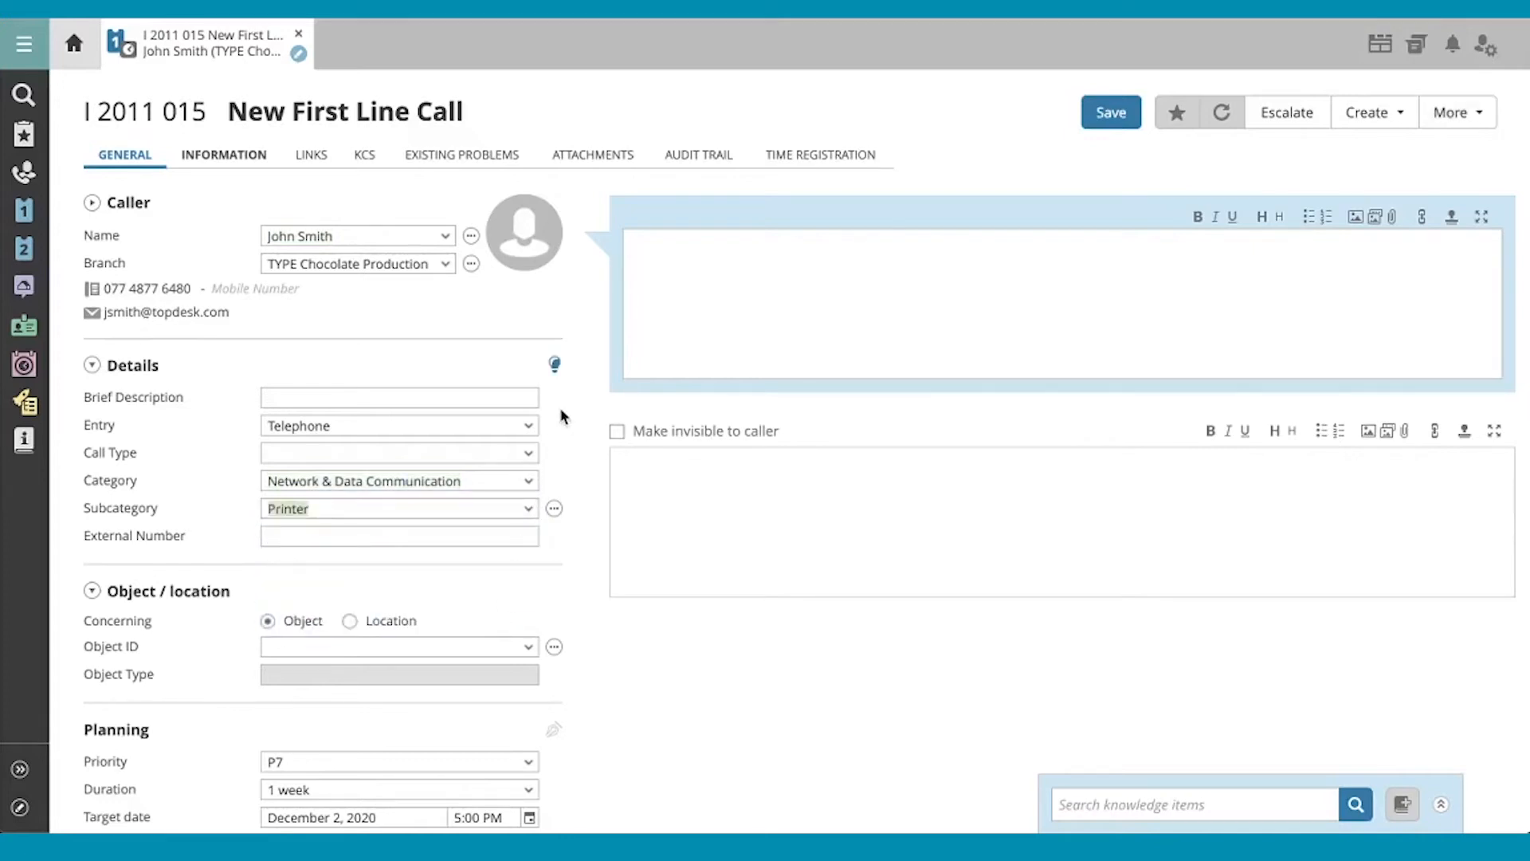
{"action": "mouse_move", "coordinate": [555, 367]}
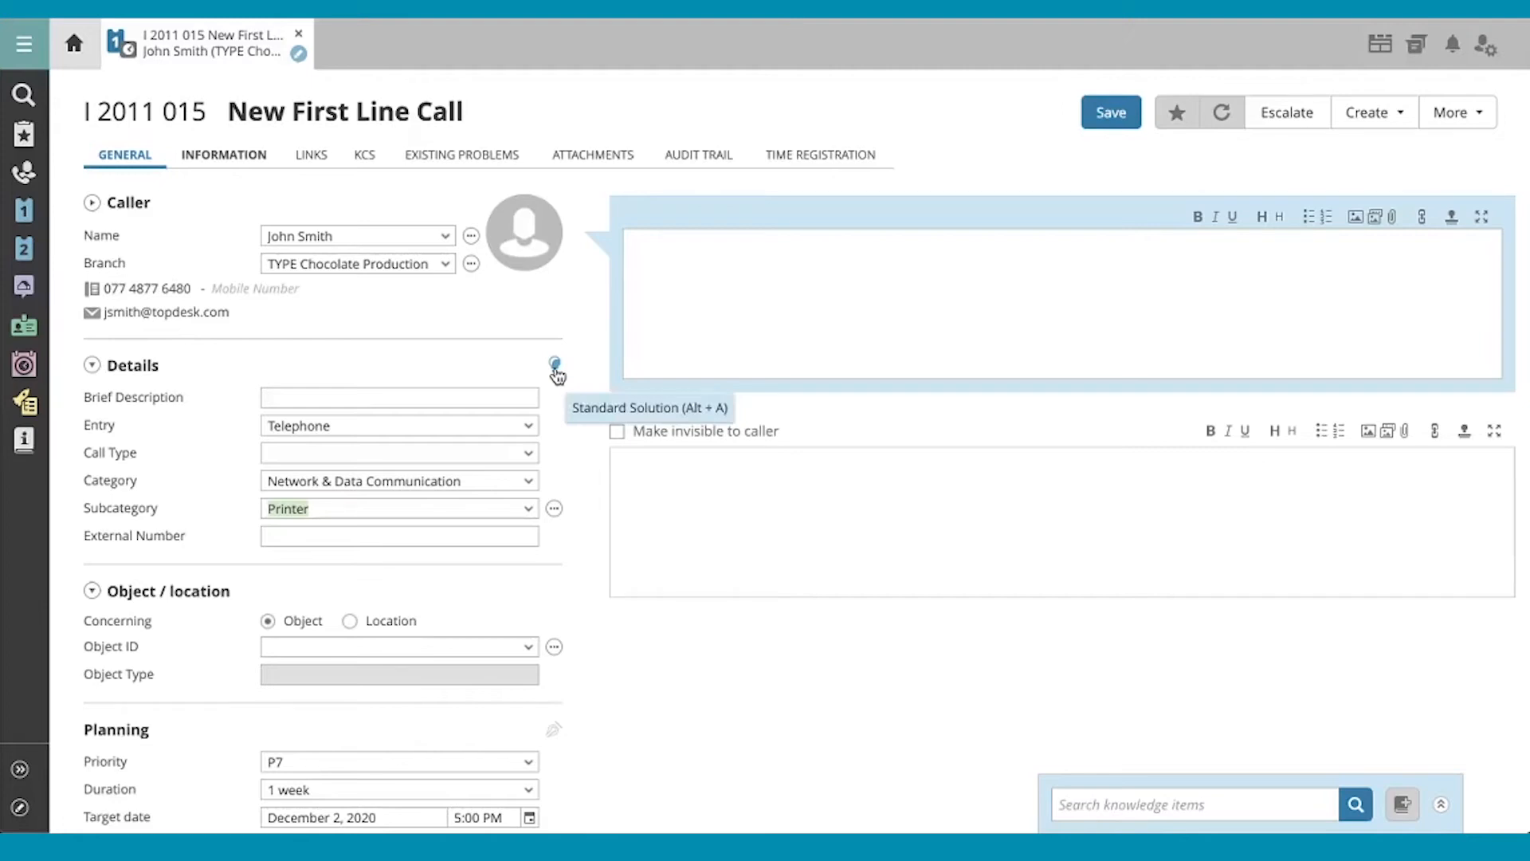
{"action": "left_click", "coordinate": [554, 365]}
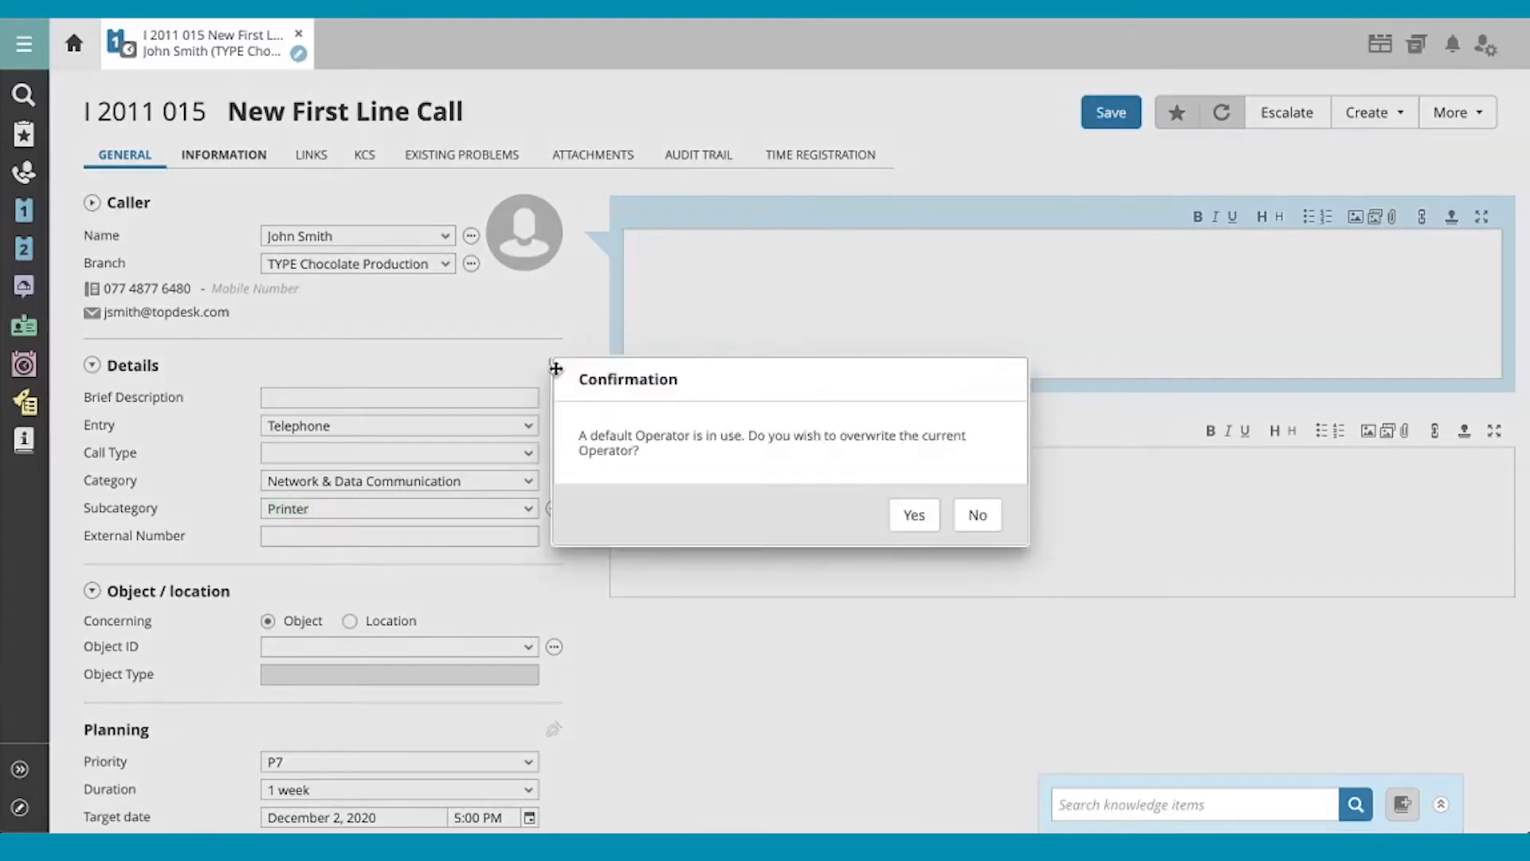
{"action": "mouse_move", "coordinate": [975, 514]}
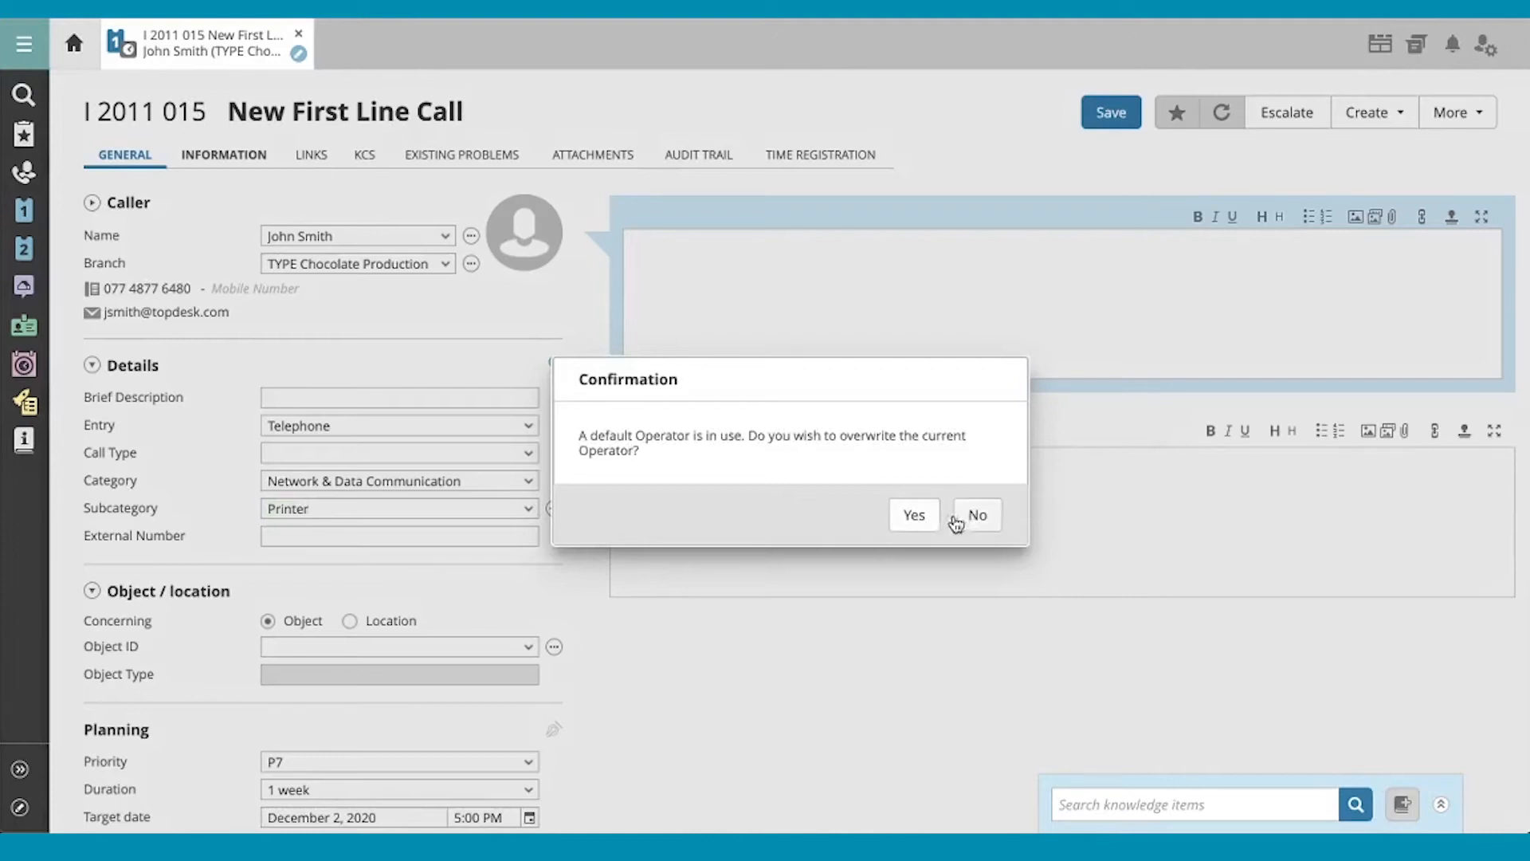
{"action": "left_click", "coordinate": [974, 515]}
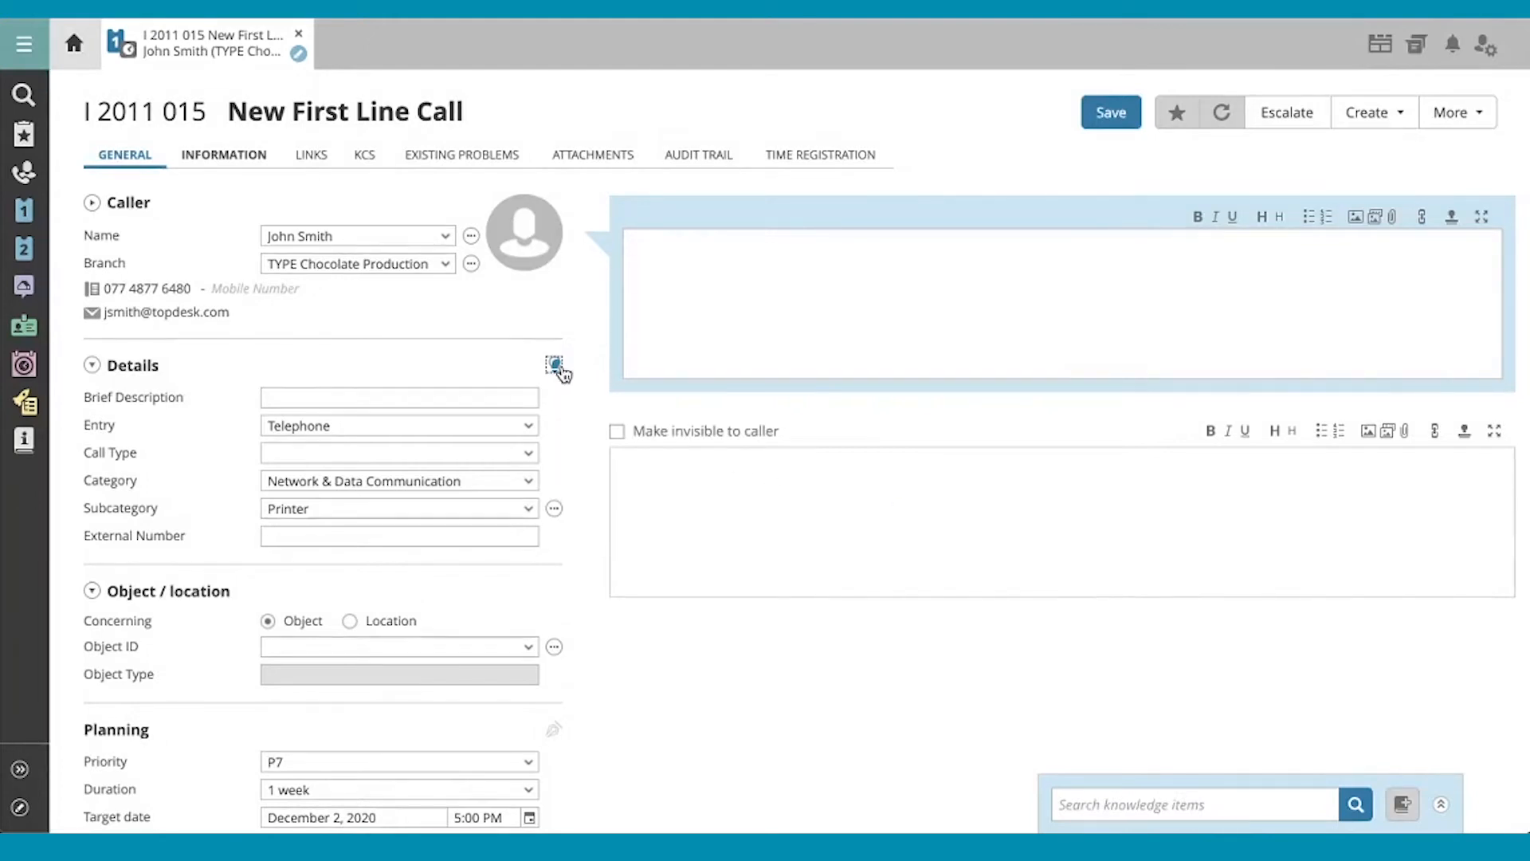
Step: Select the 'Printer error 9090' standard solution from the printer solutions list
{"action": "left_click", "coordinate": [553, 367]}
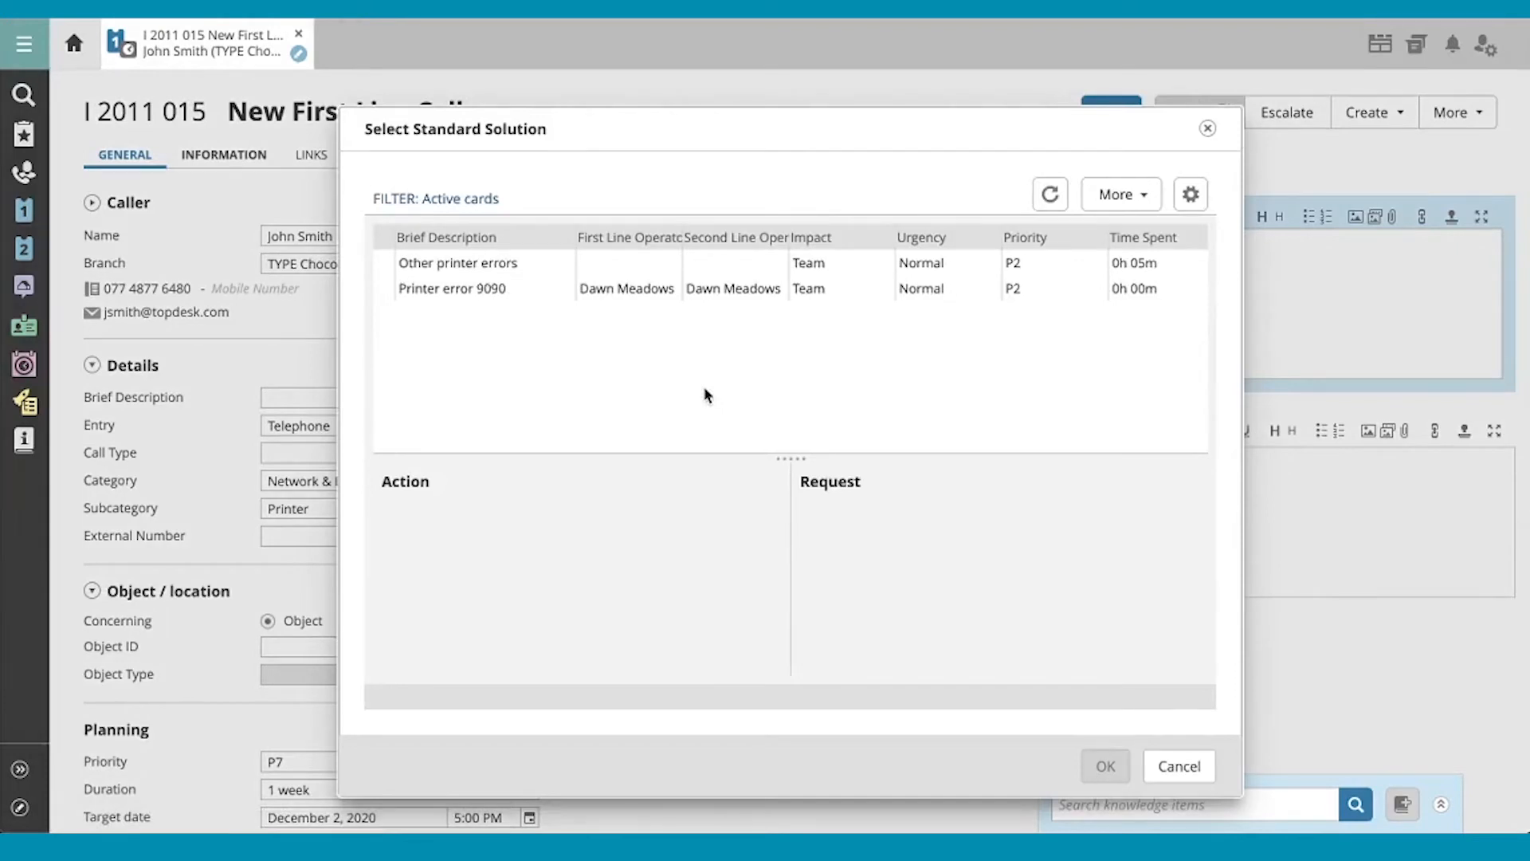
{"action": "mouse_move", "coordinate": [534, 319]}
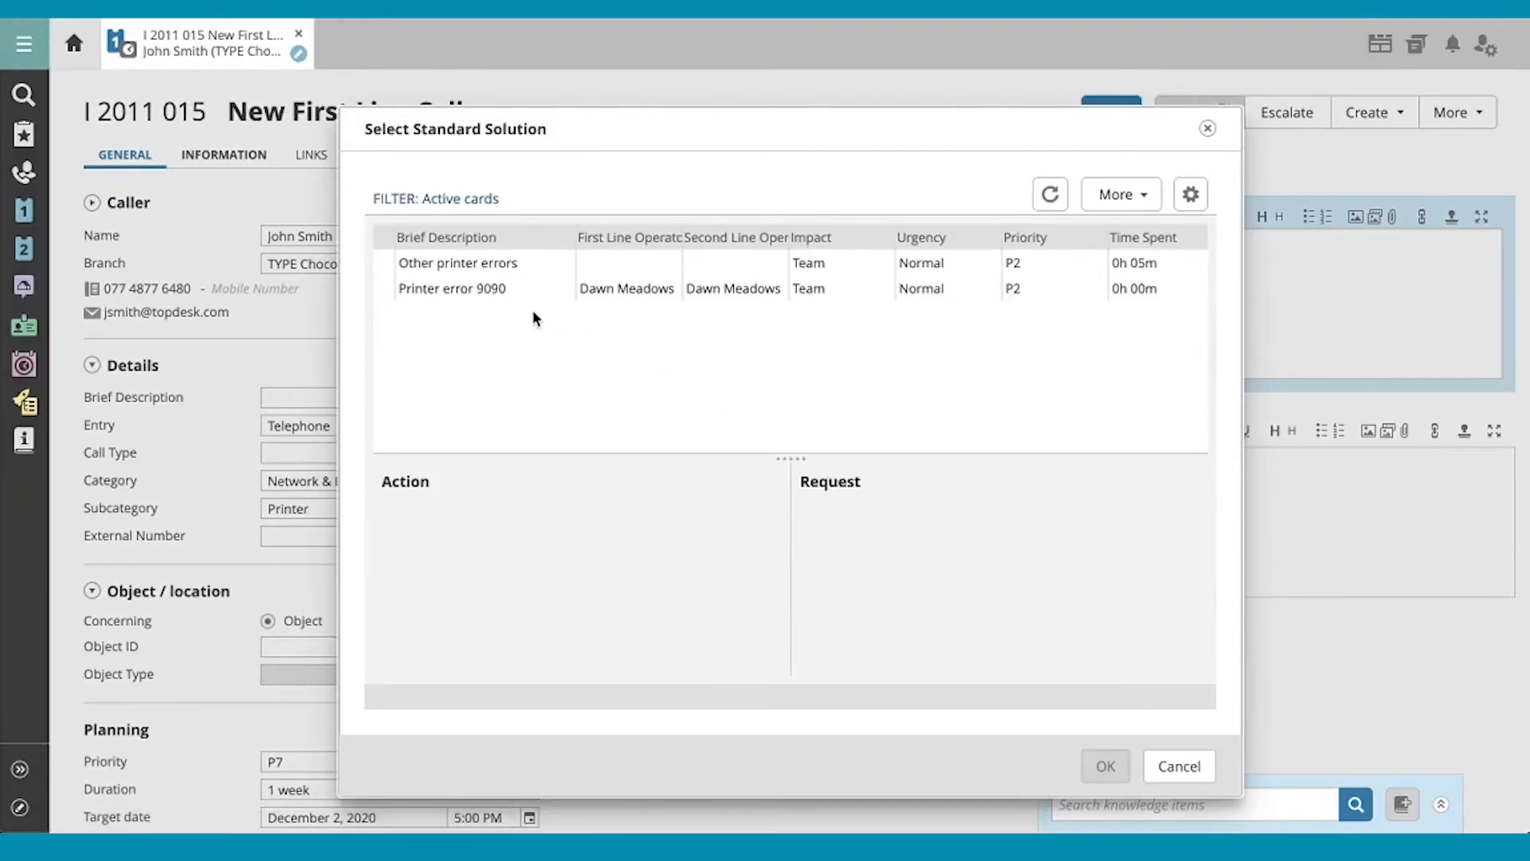
{"action": "mouse_move", "coordinate": [532, 320]}
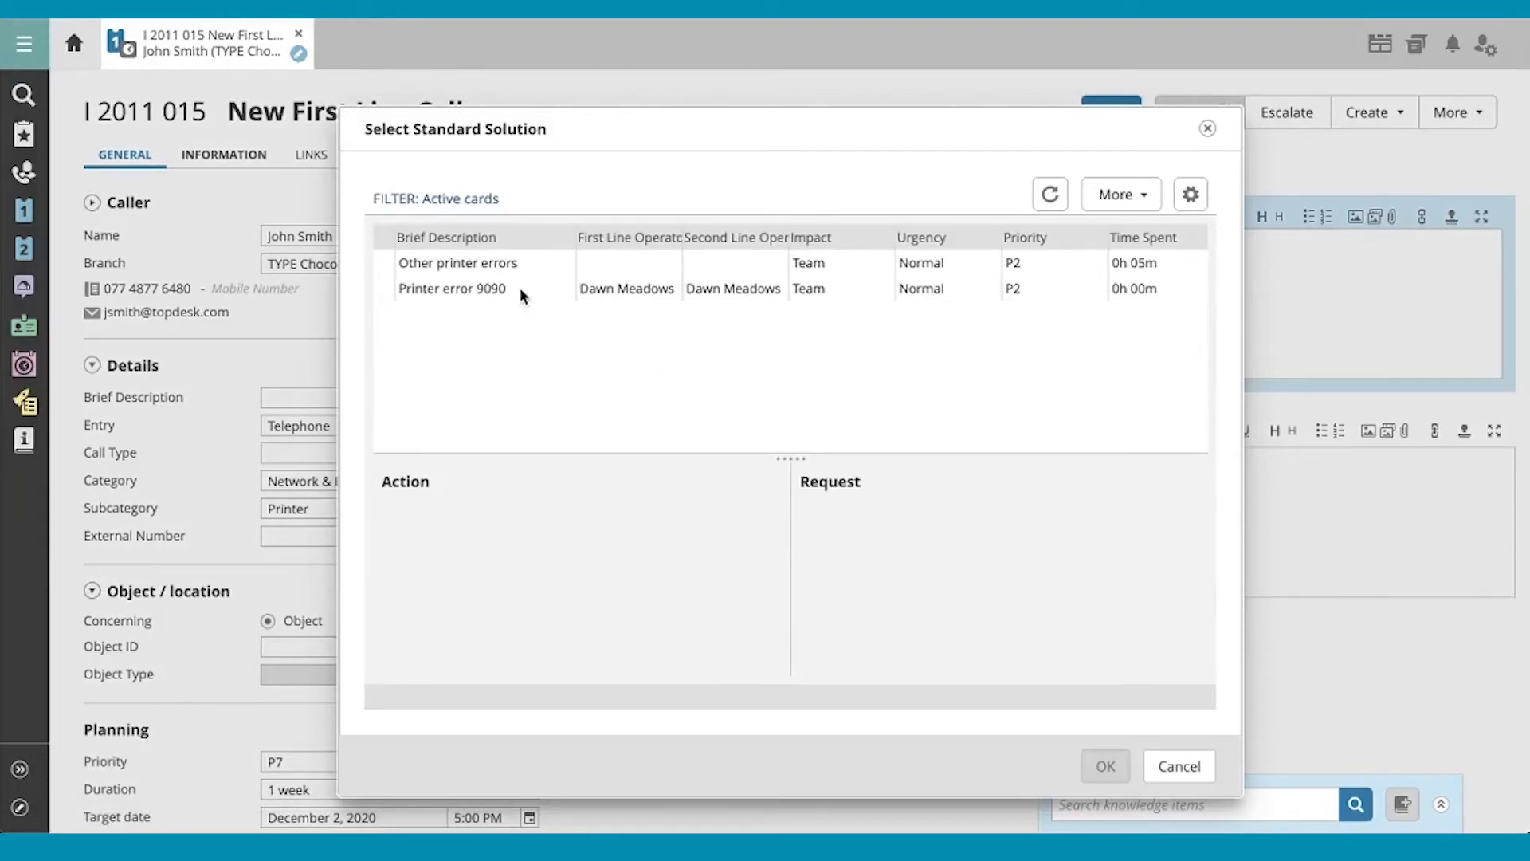
{"action": "left_click", "coordinate": [451, 289]}
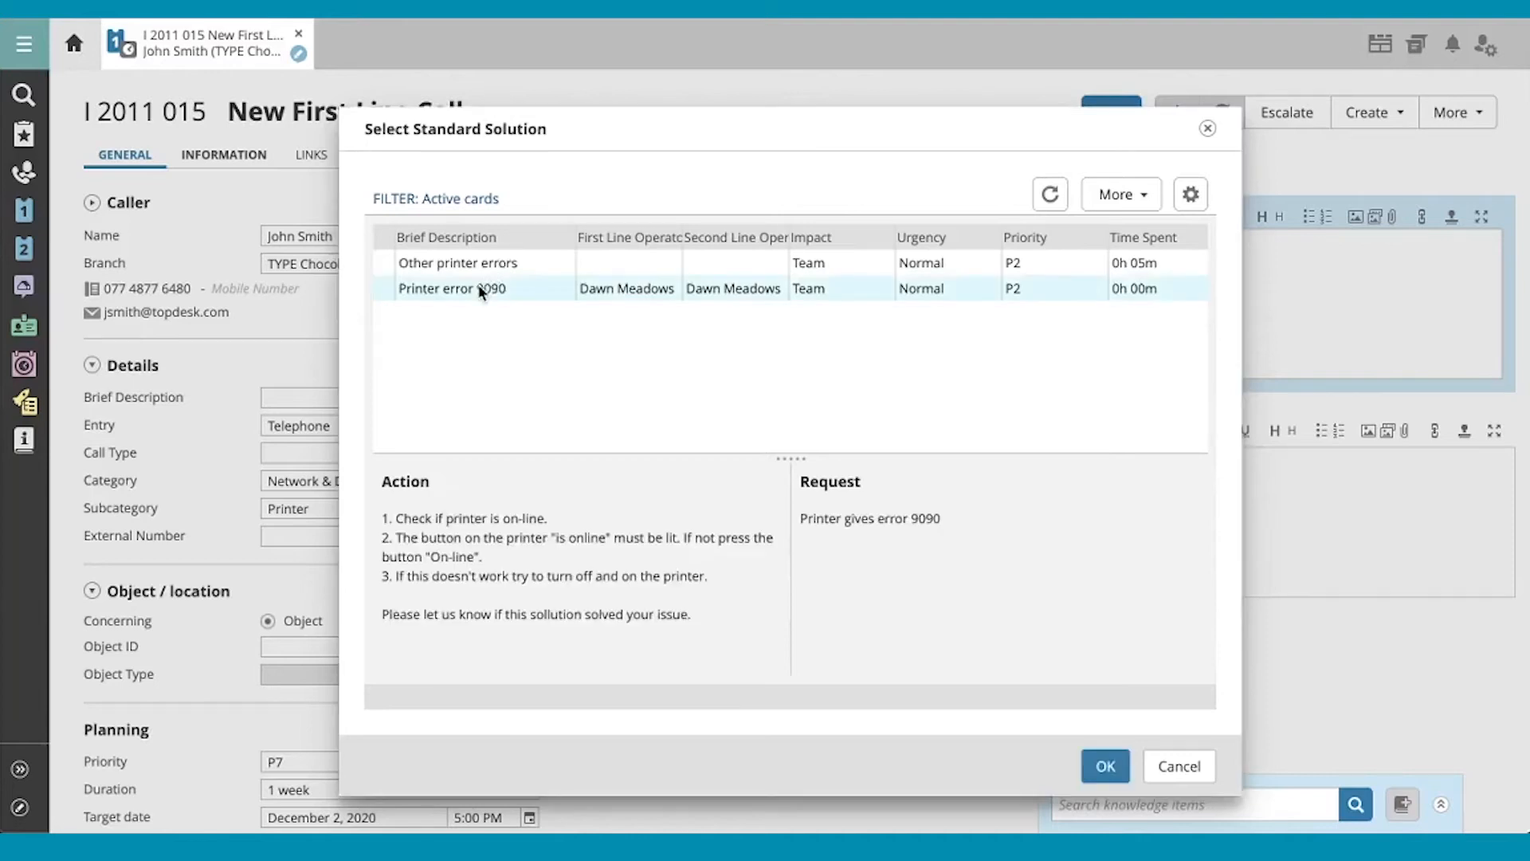
{"action": "mouse_move", "coordinate": [551, 606]}
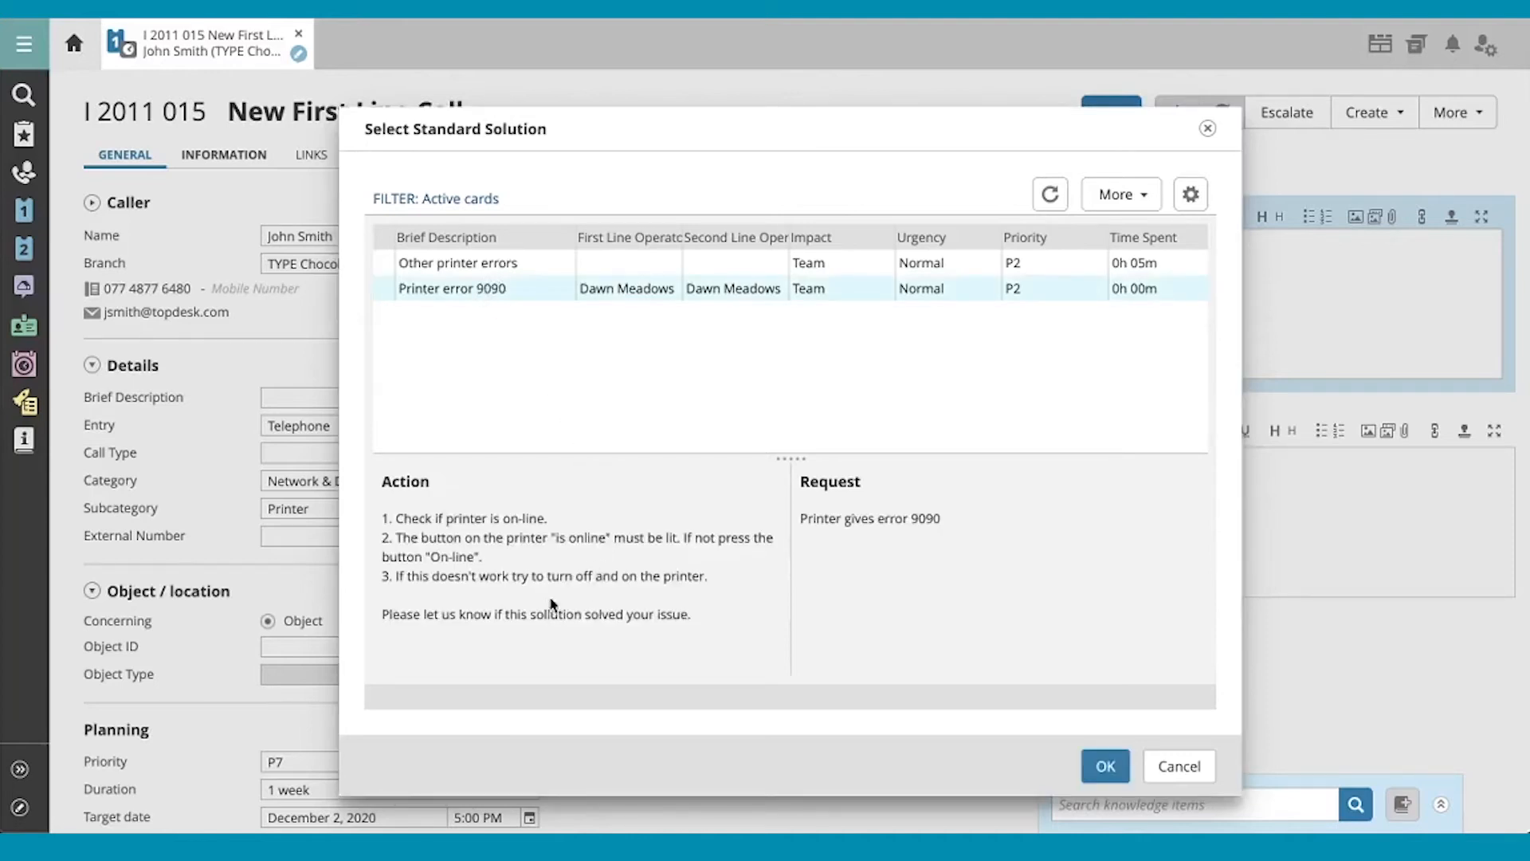
{"action": "mouse_move", "coordinate": [867, 512]}
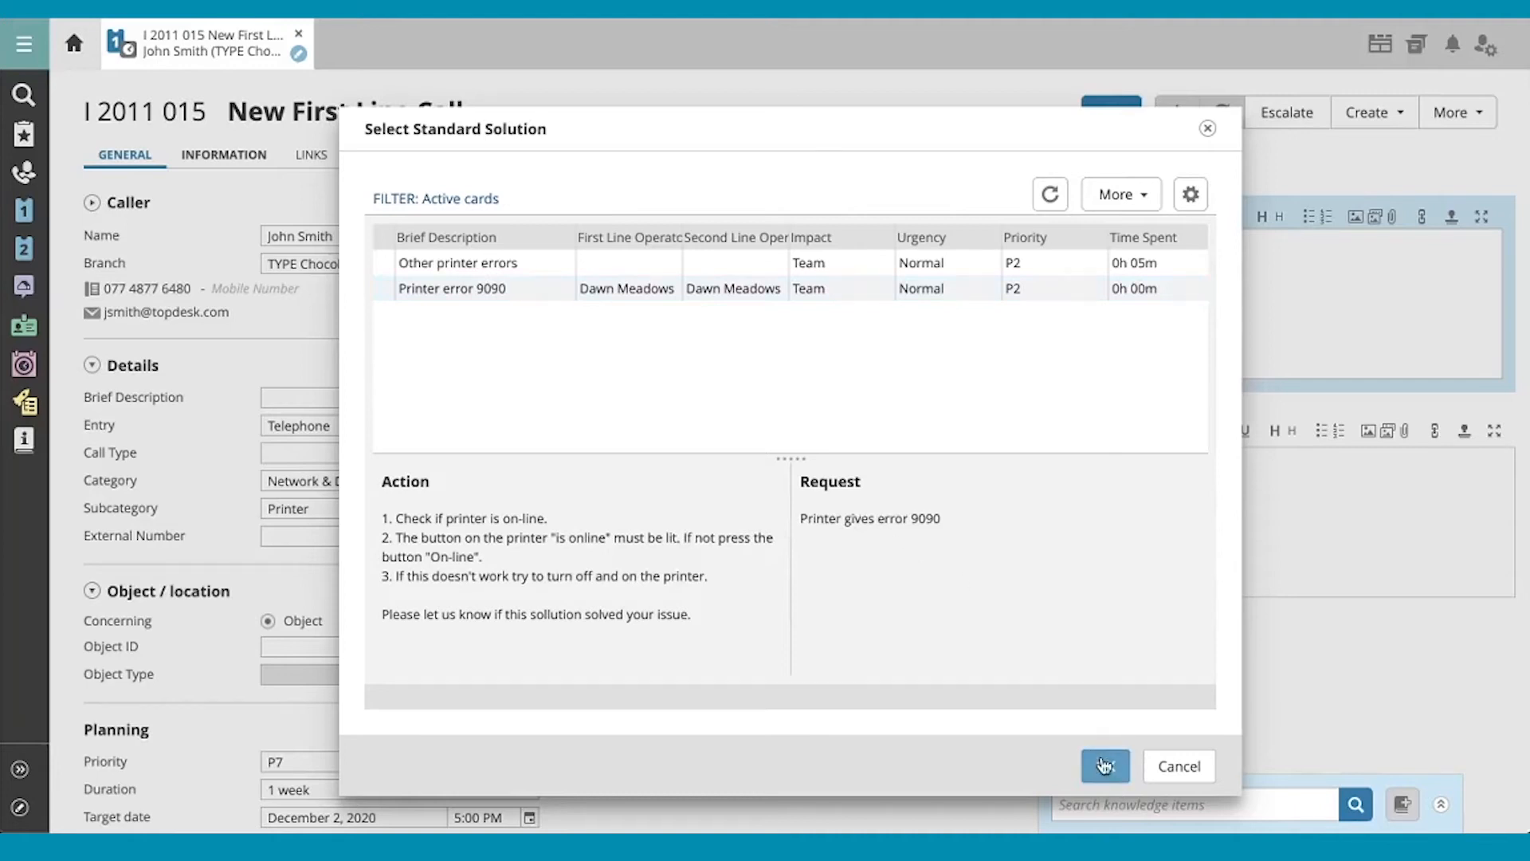
Step: Apply the Printer error 9090 solution to the call and move down to the Processing section
{"action": "left_click", "coordinate": [1103, 764]}
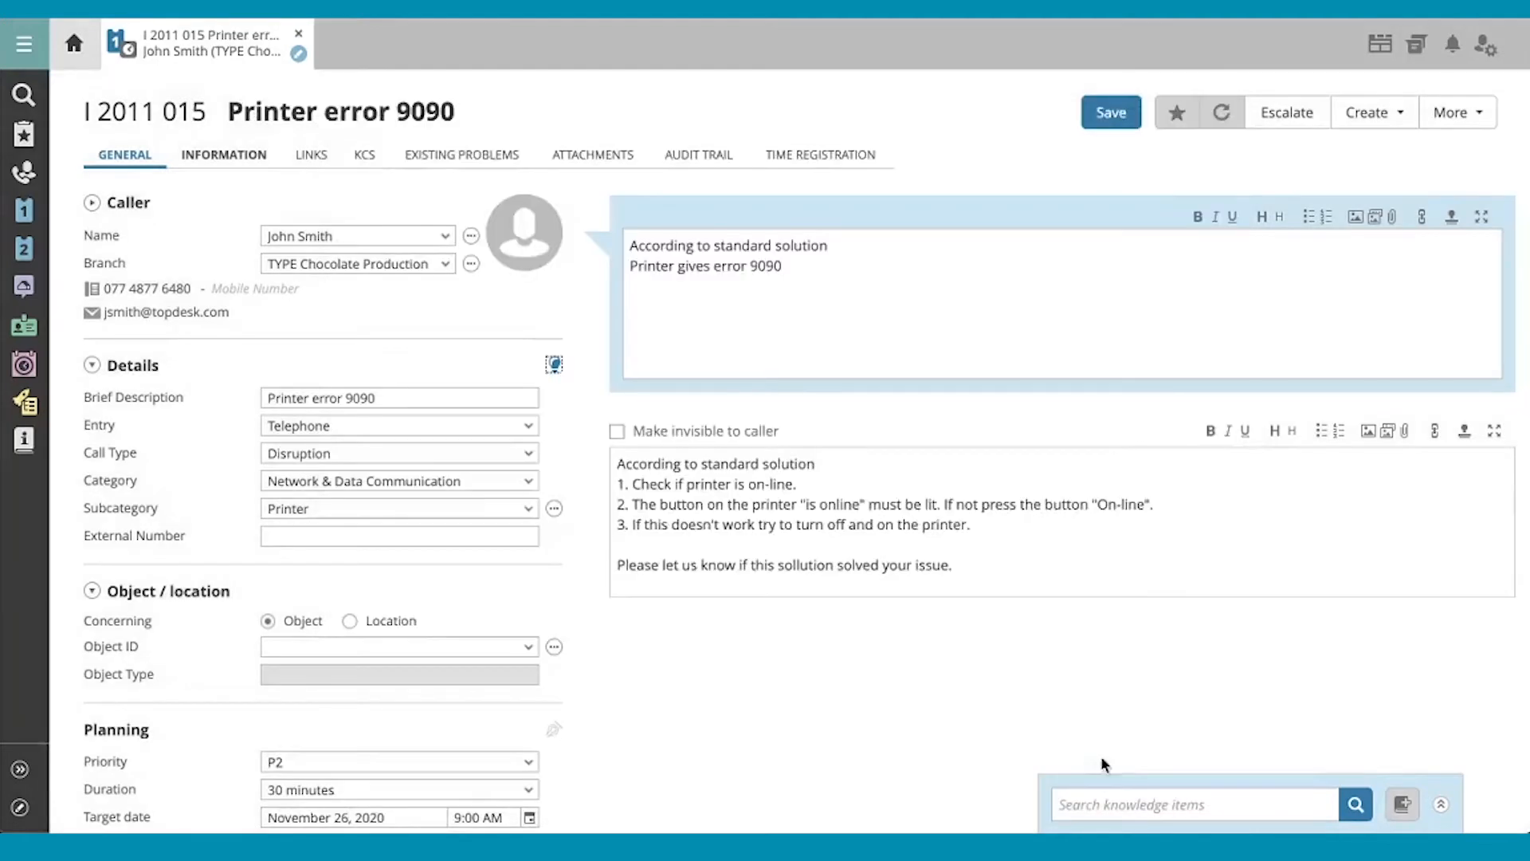
{"action": "mouse_move", "coordinate": [688, 494]}
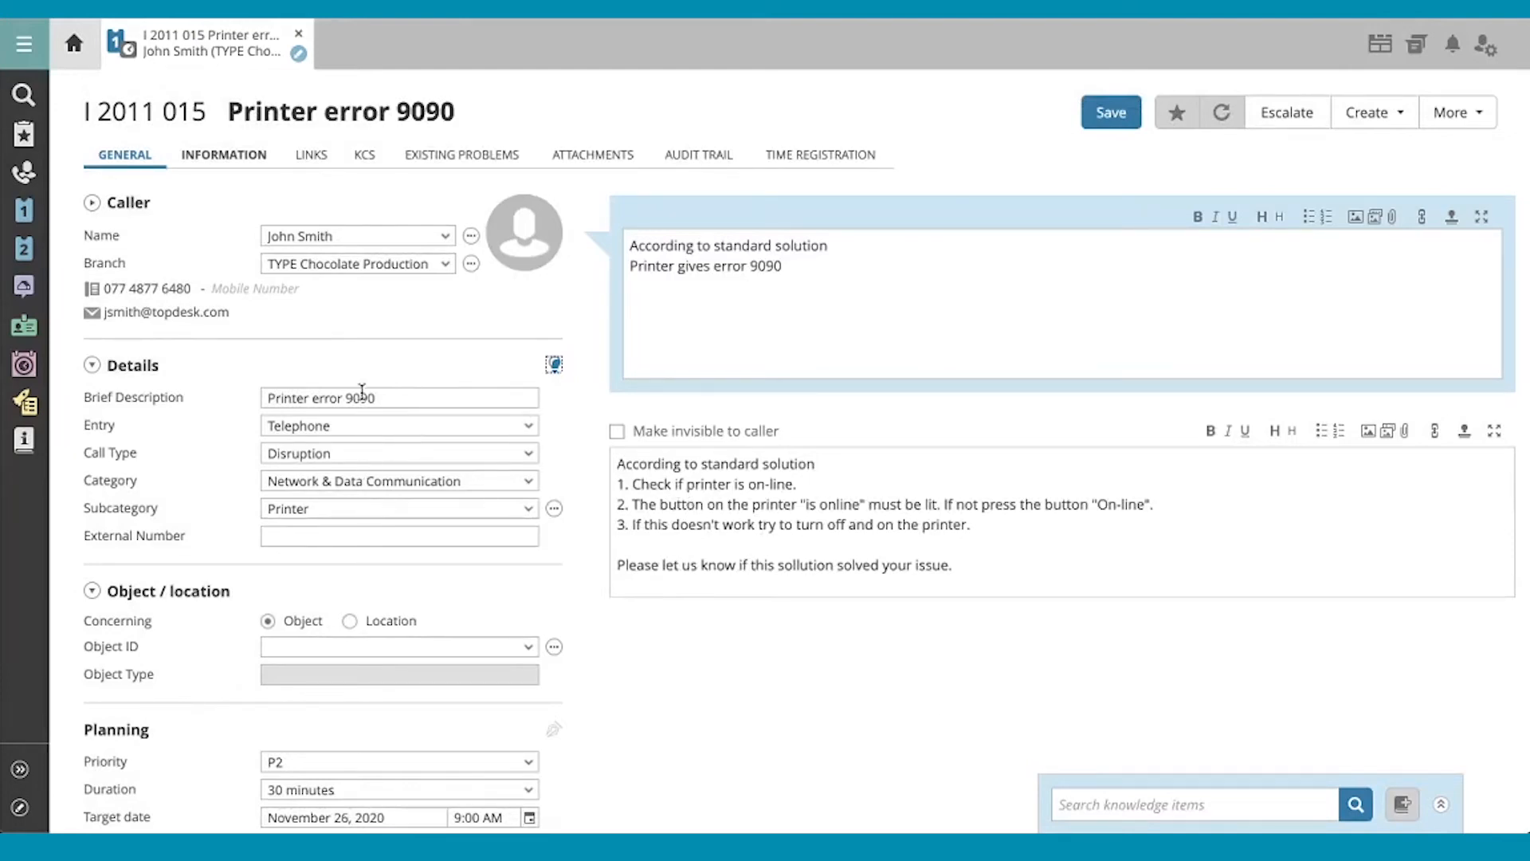
{"action": "scroll", "scroll_direction": "down", "scroll_amount": 3}
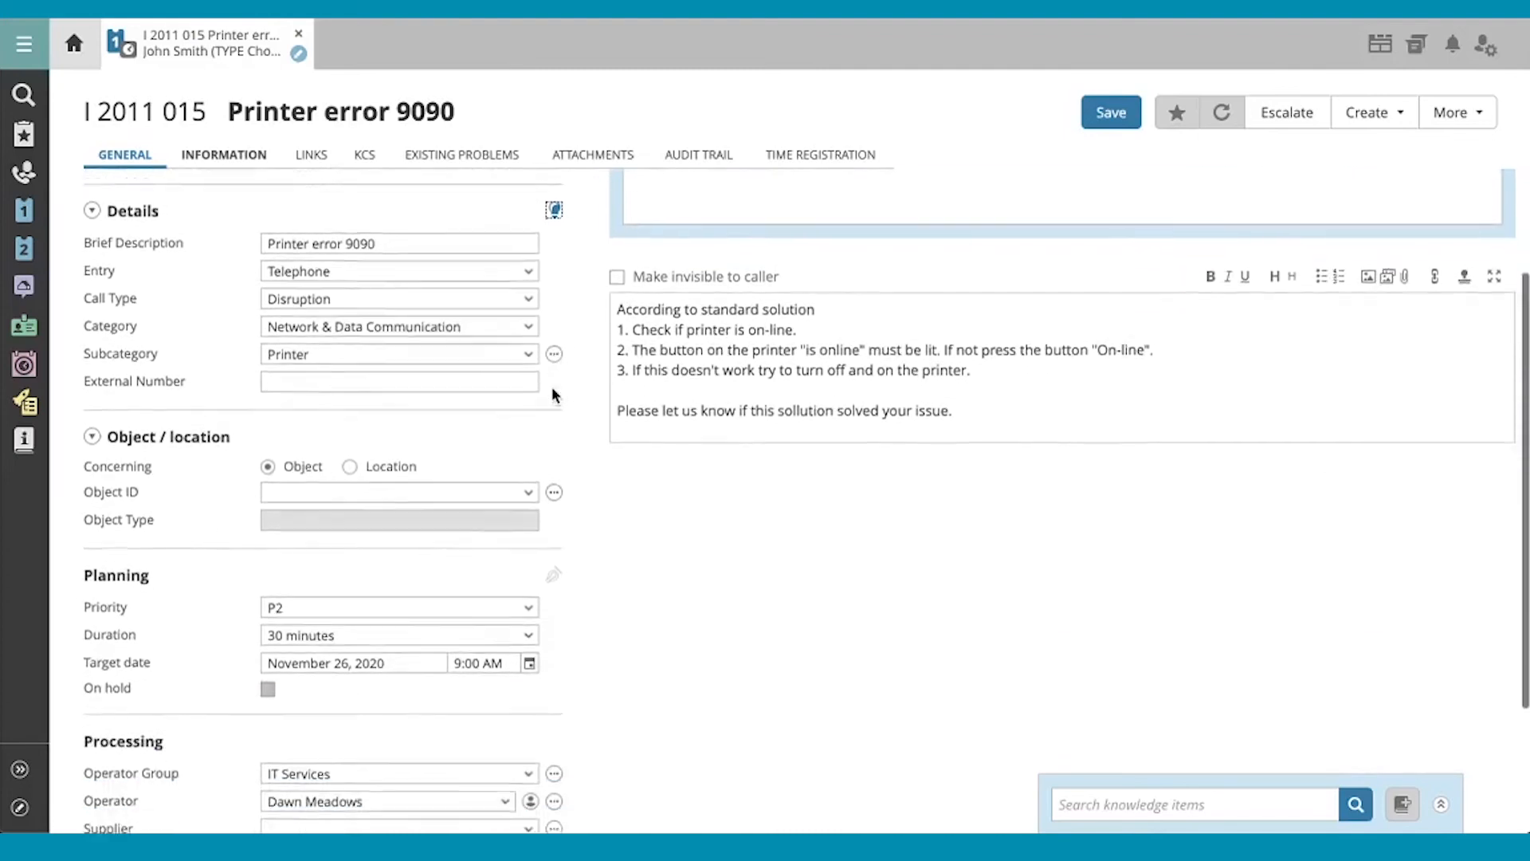
{"action": "scroll", "scroll_direction": "down", "scroll_amount": 3}
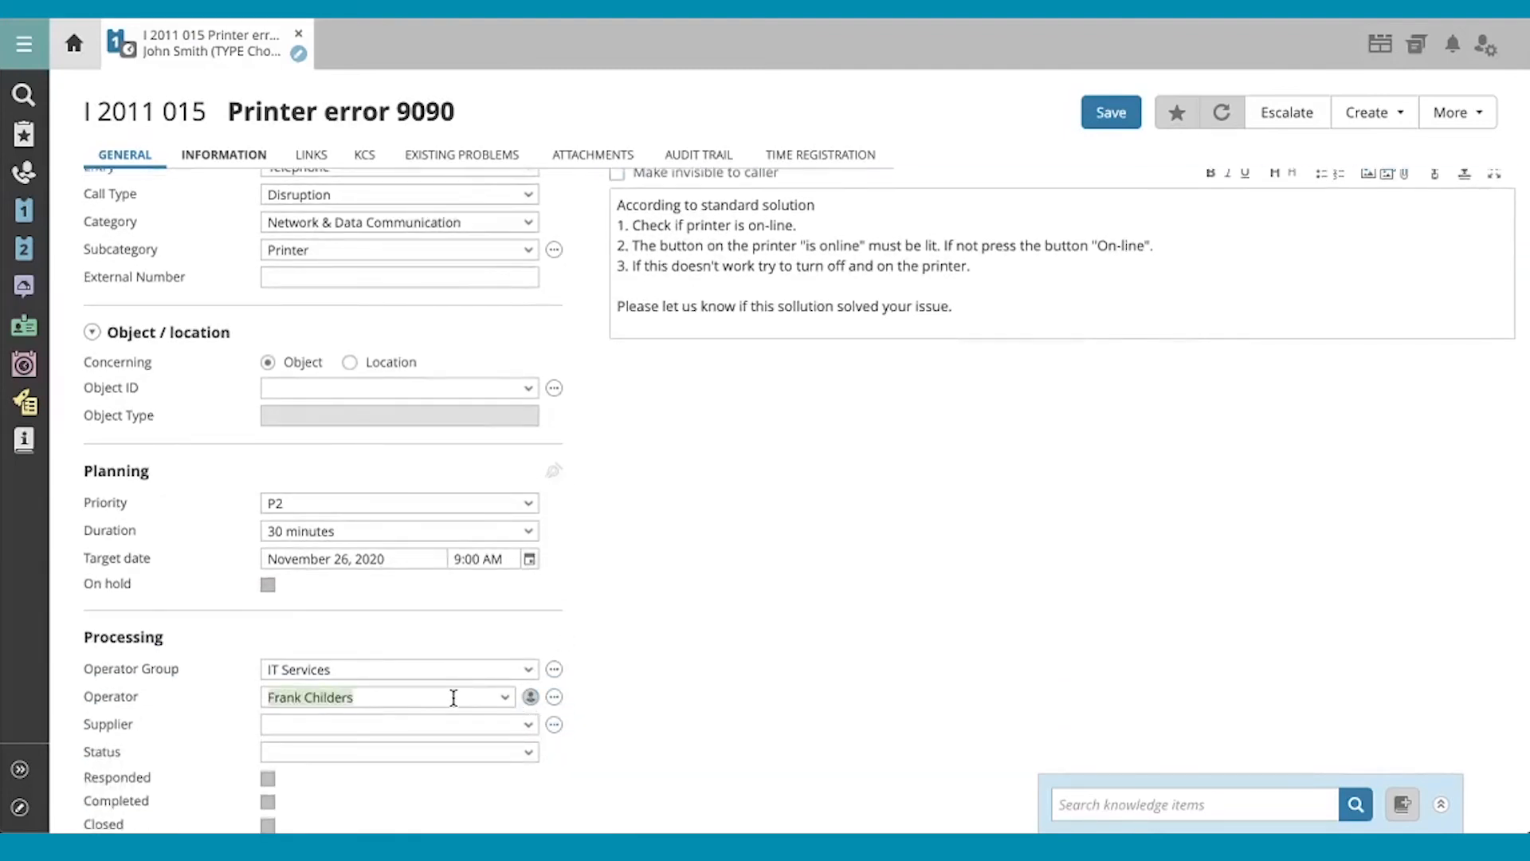
{"action": "scroll", "scroll_direction": "down", "scroll_amount": 3}
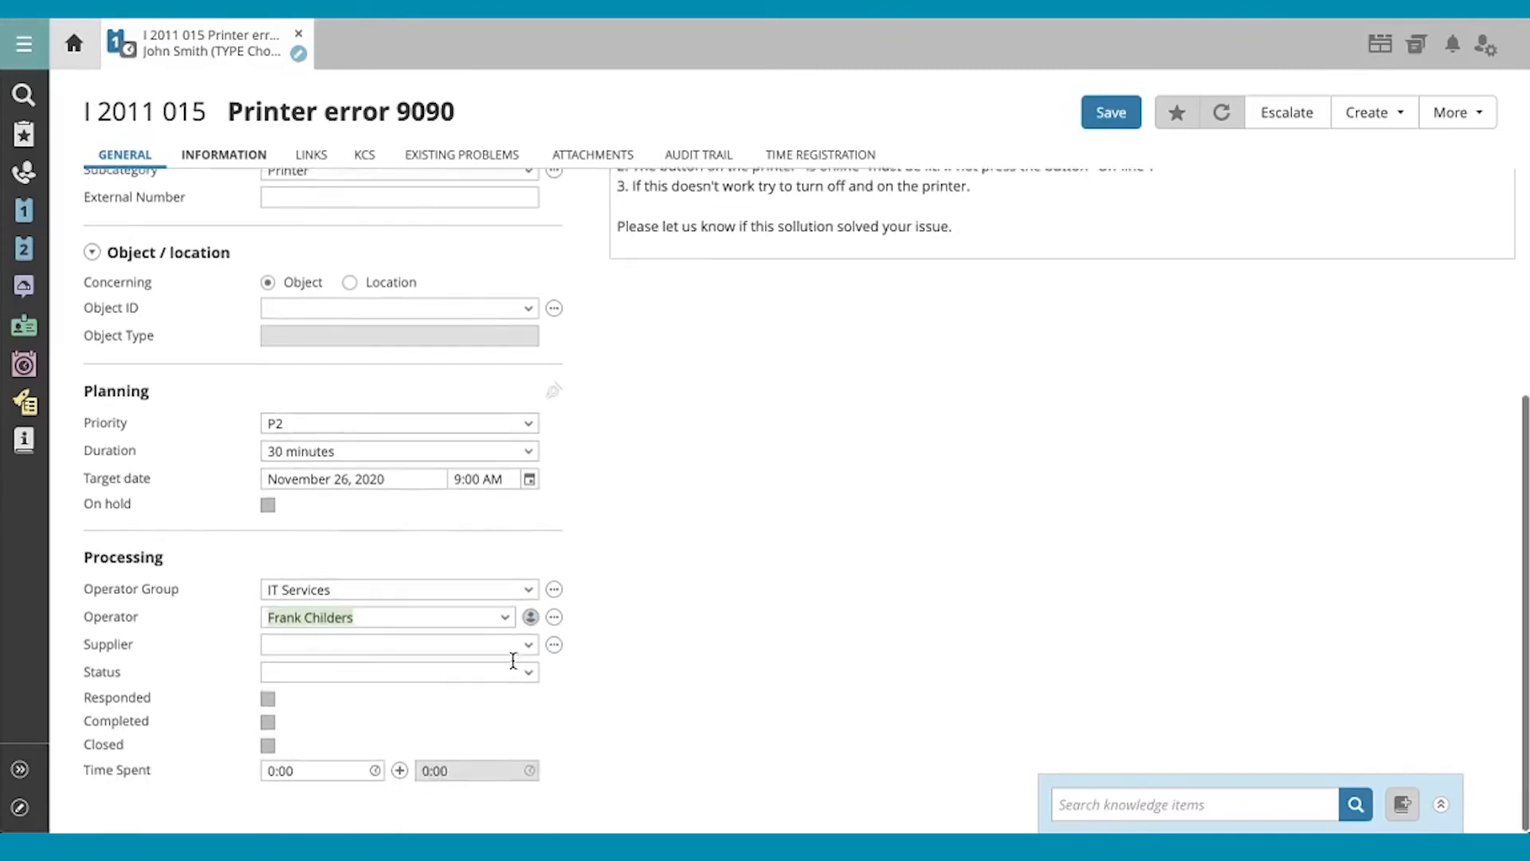
Step: Set the call status to Solved, stamping it Completed and Closed
{"action": "left_click", "coordinate": [528, 671]}
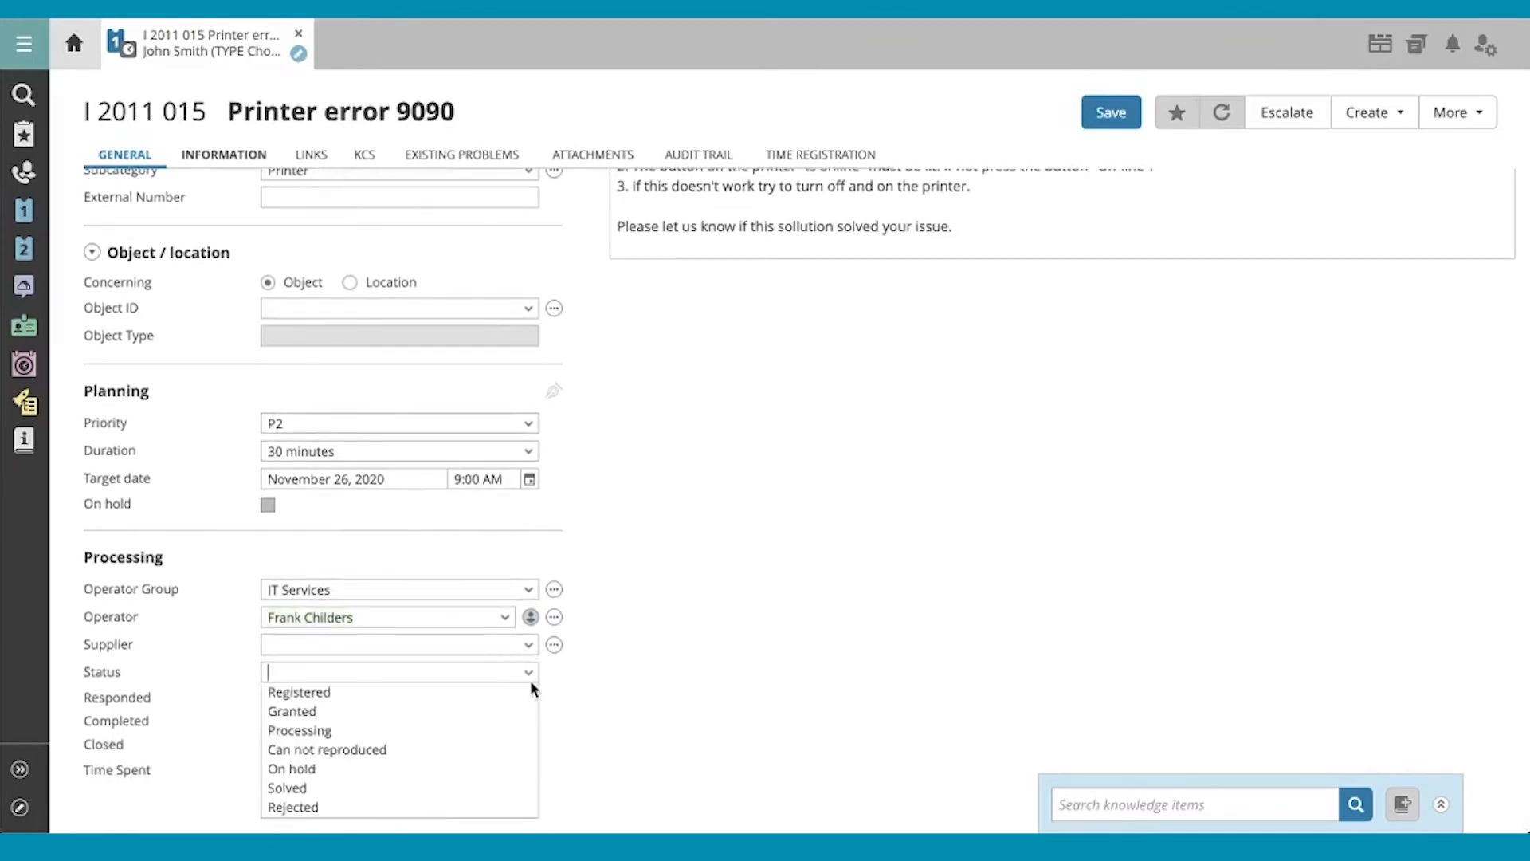
{"action": "mouse_move", "coordinate": [292, 768]}
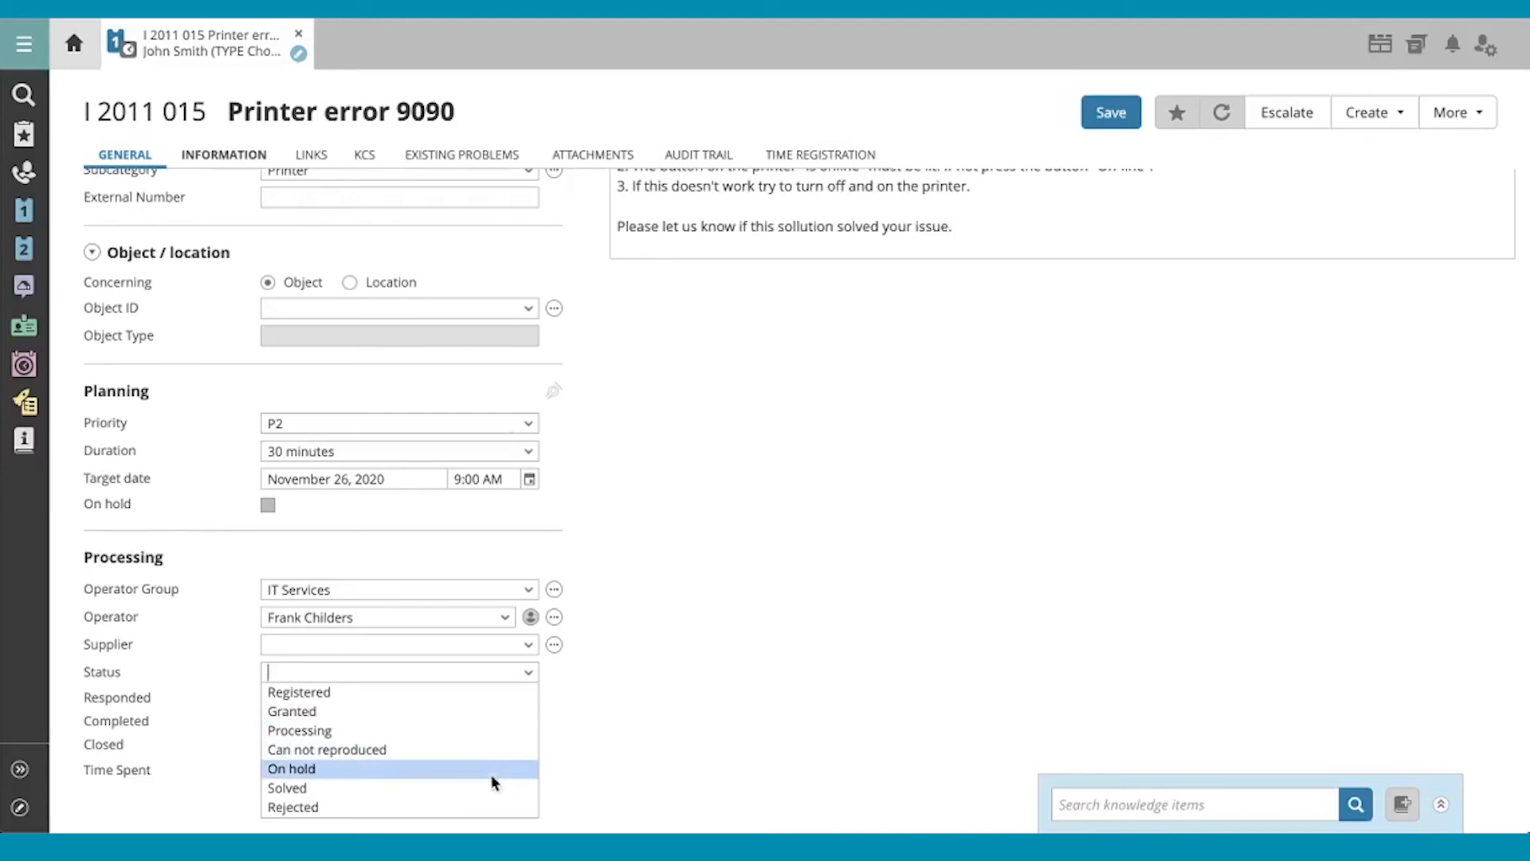
{"action": "left_click", "coordinate": [286, 787]}
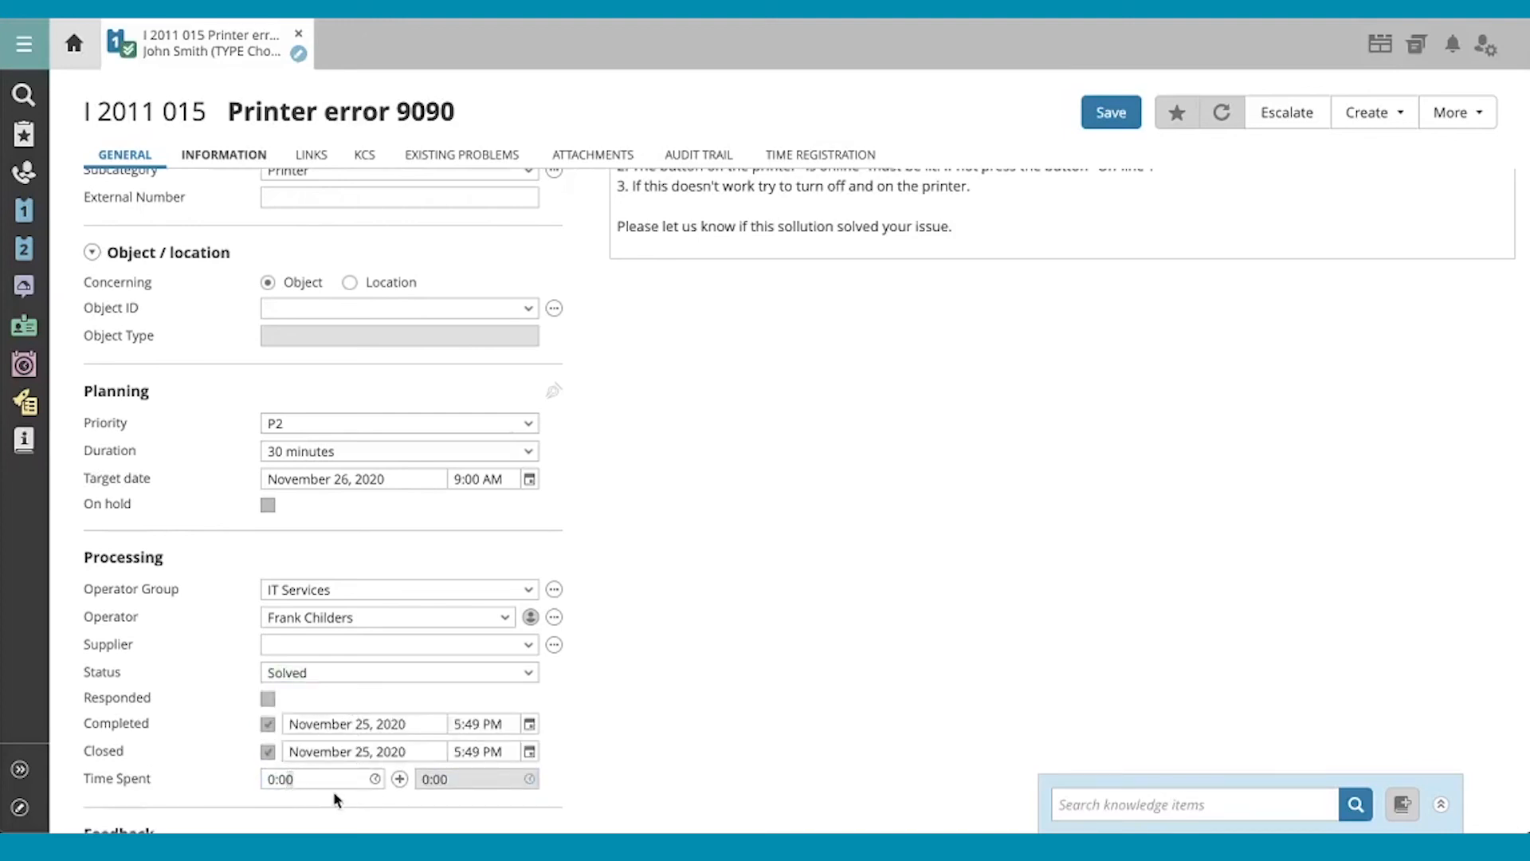
{"action": "left_click", "coordinate": [398, 777]}
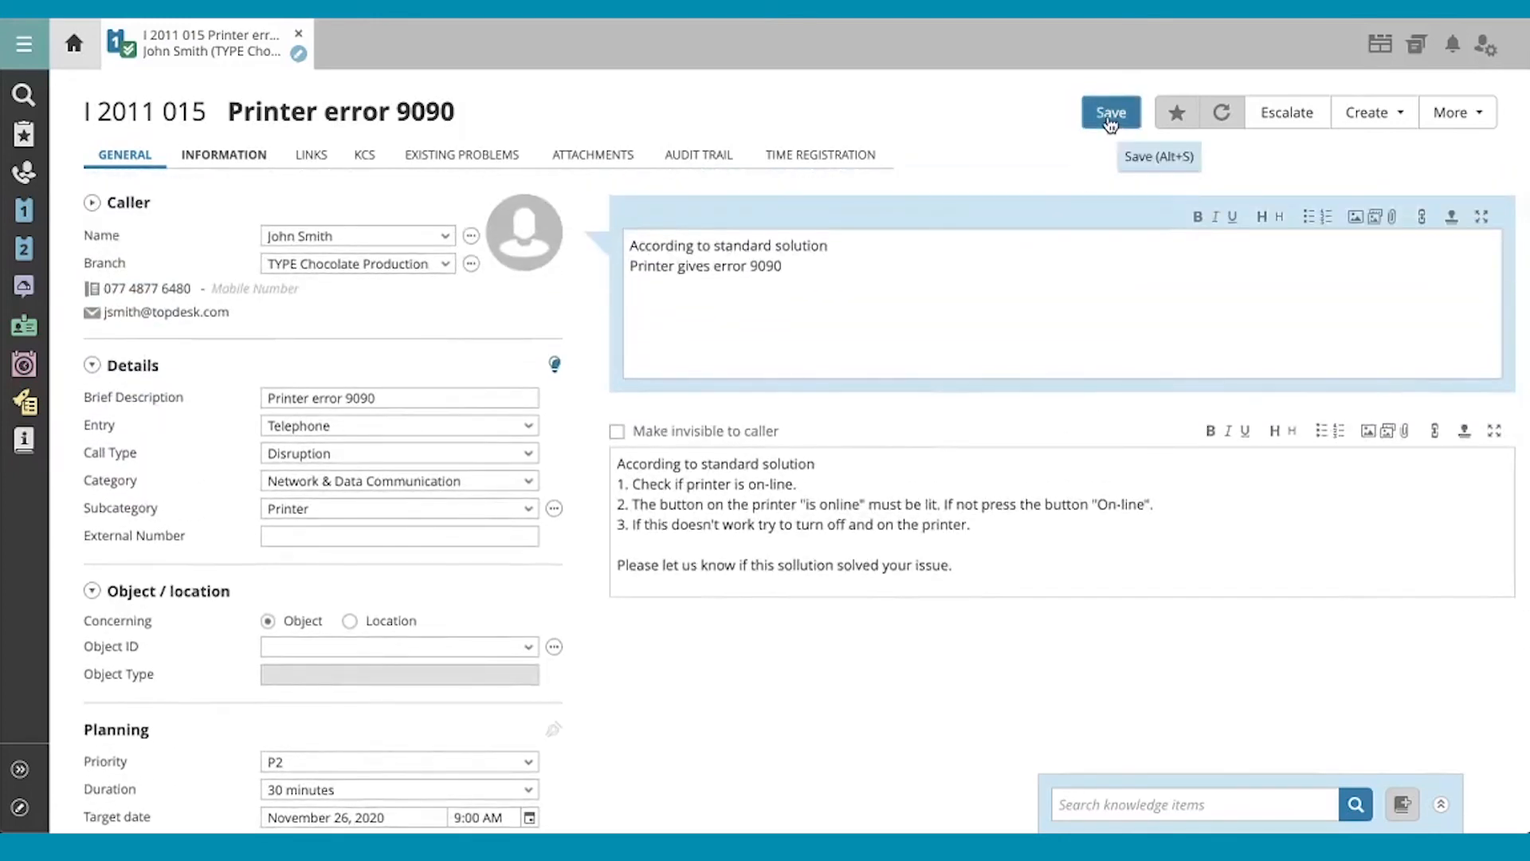
Step: Save the solved call with Reason 'Normal tariff' for the registered time
{"action": "left_click", "coordinate": [1109, 112]}
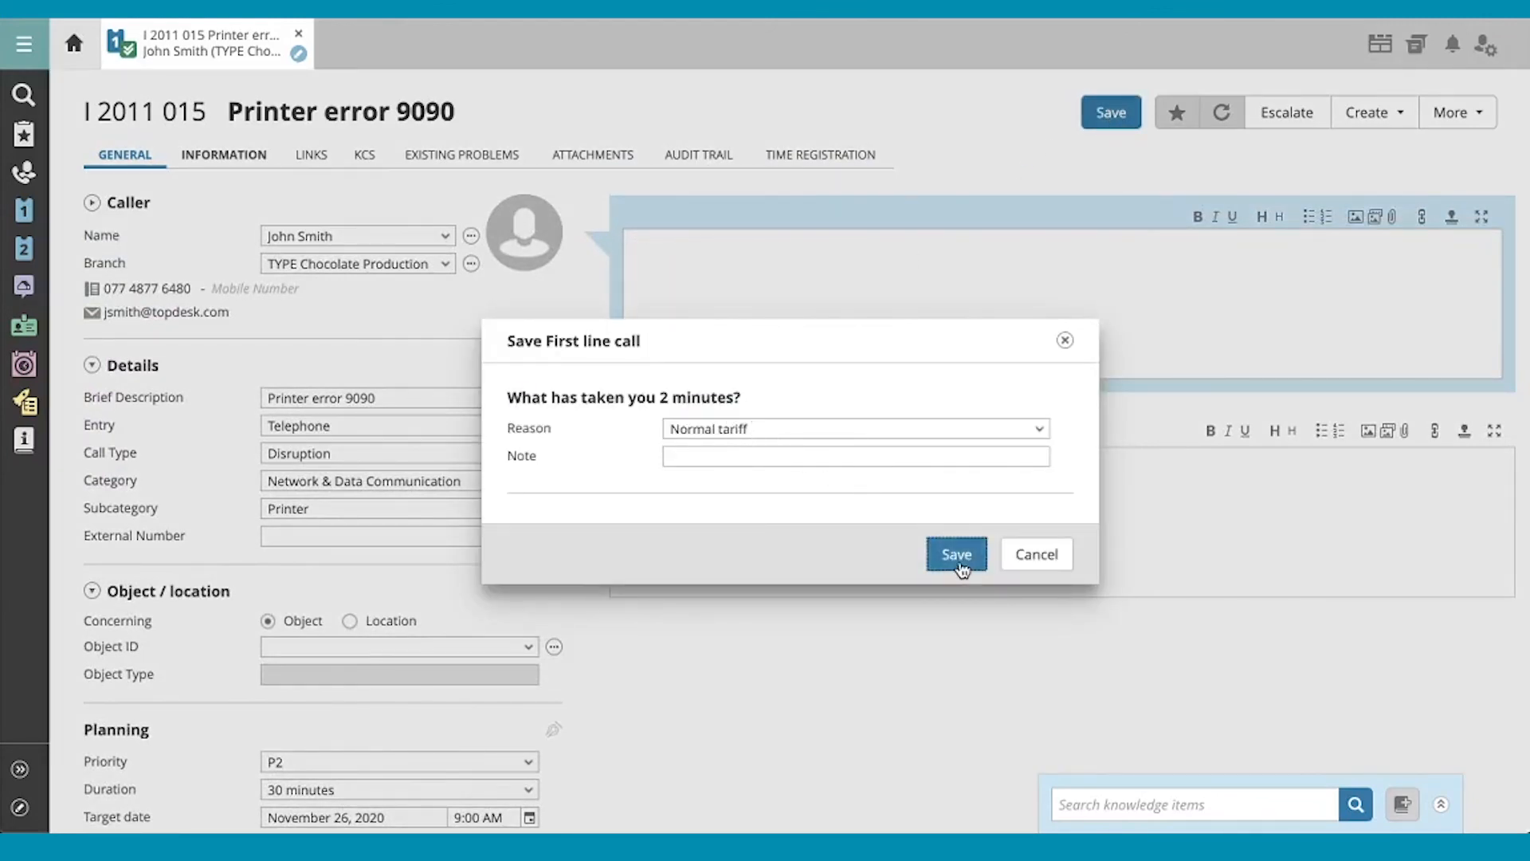
{"action": "left_click", "coordinate": [955, 553]}
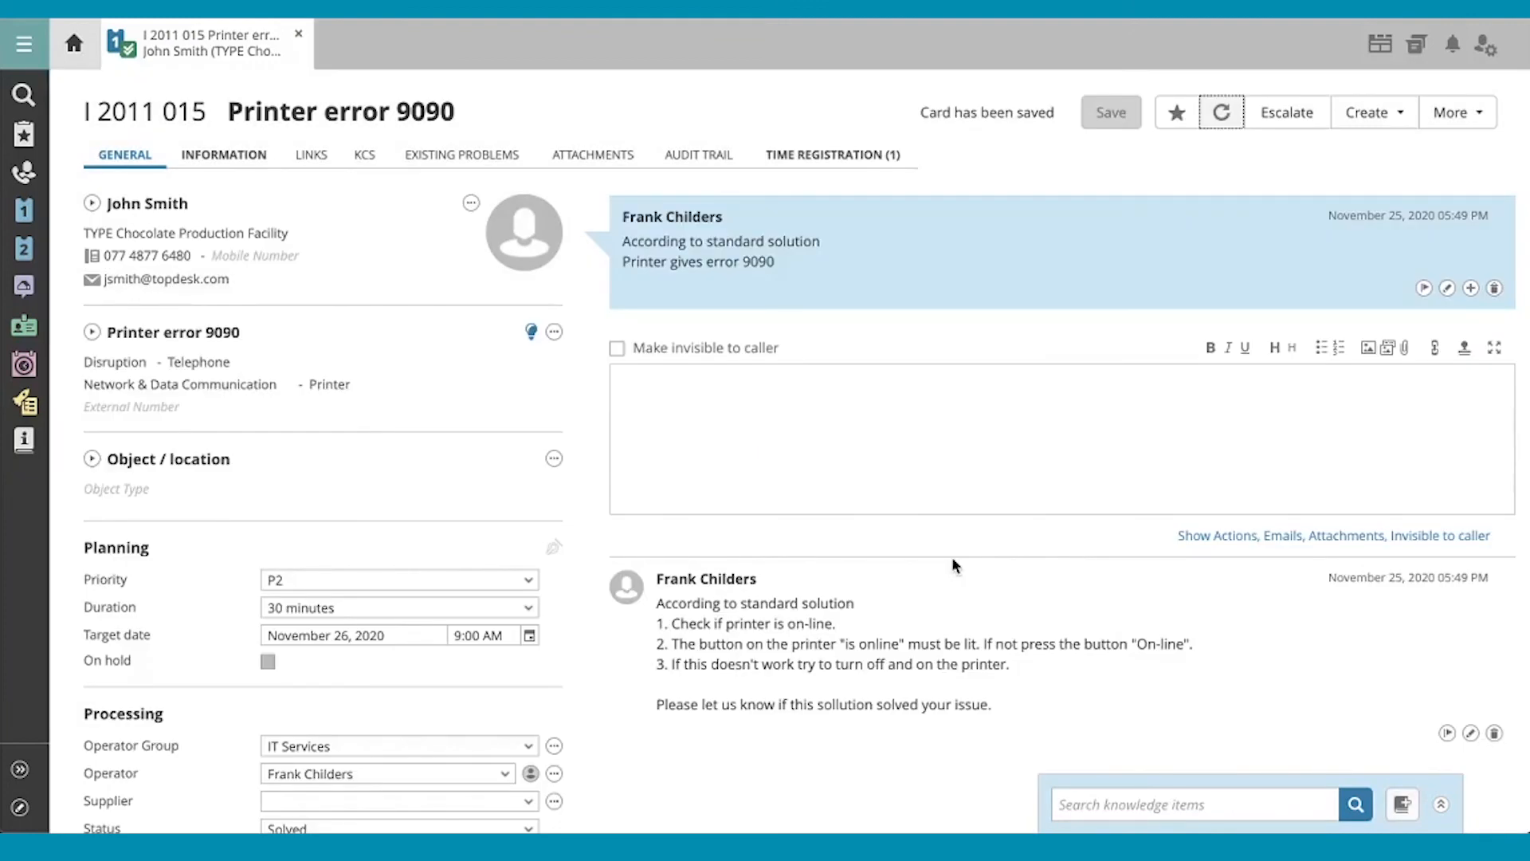
{"action": "mouse_move", "coordinate": [880, 538]}
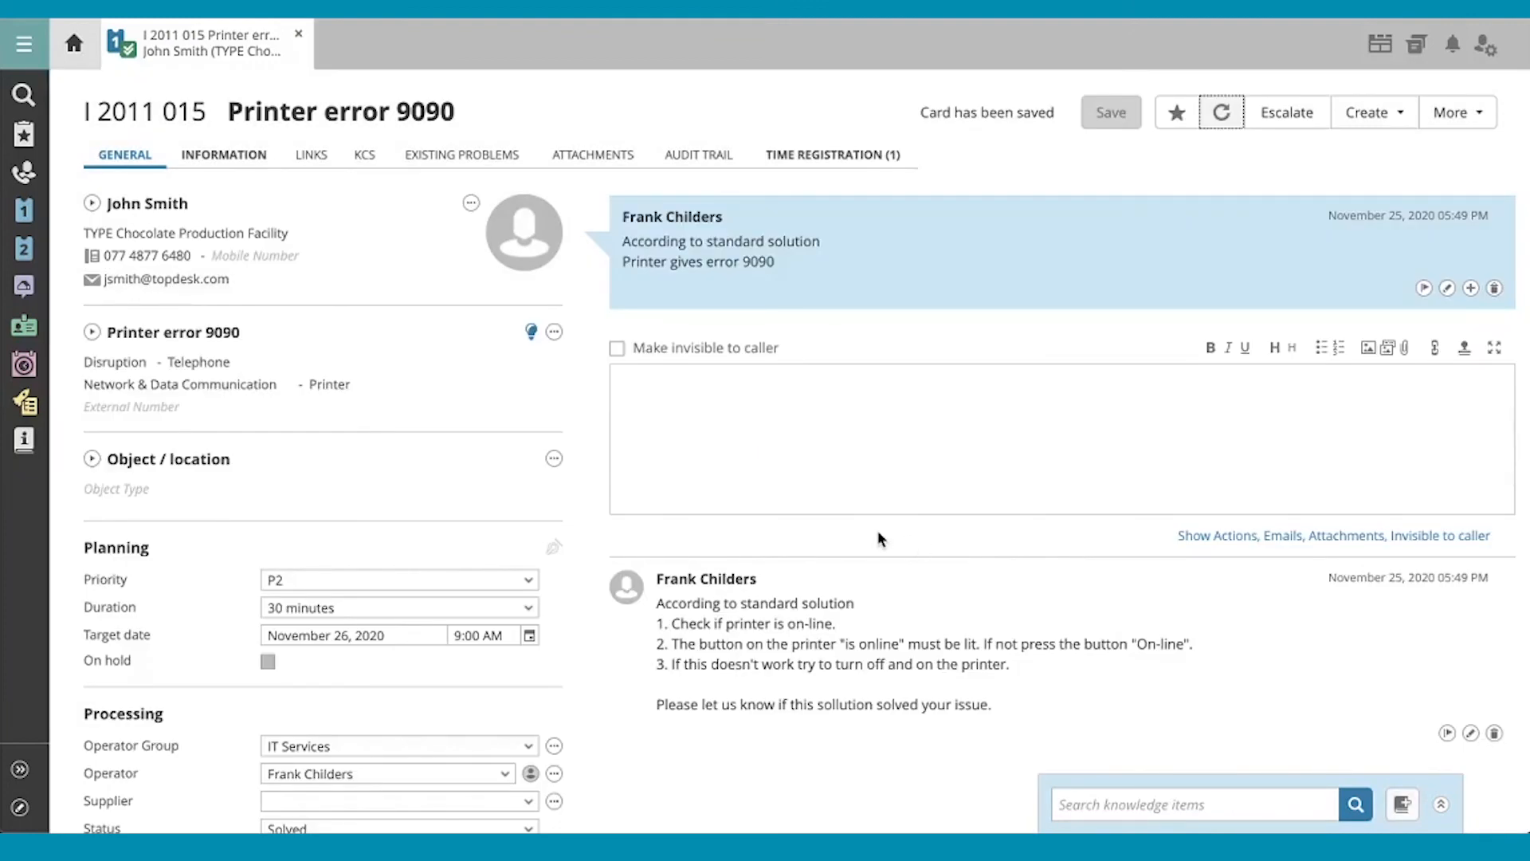
{"action": "mouse_move", "coordinate": [829, 533]}
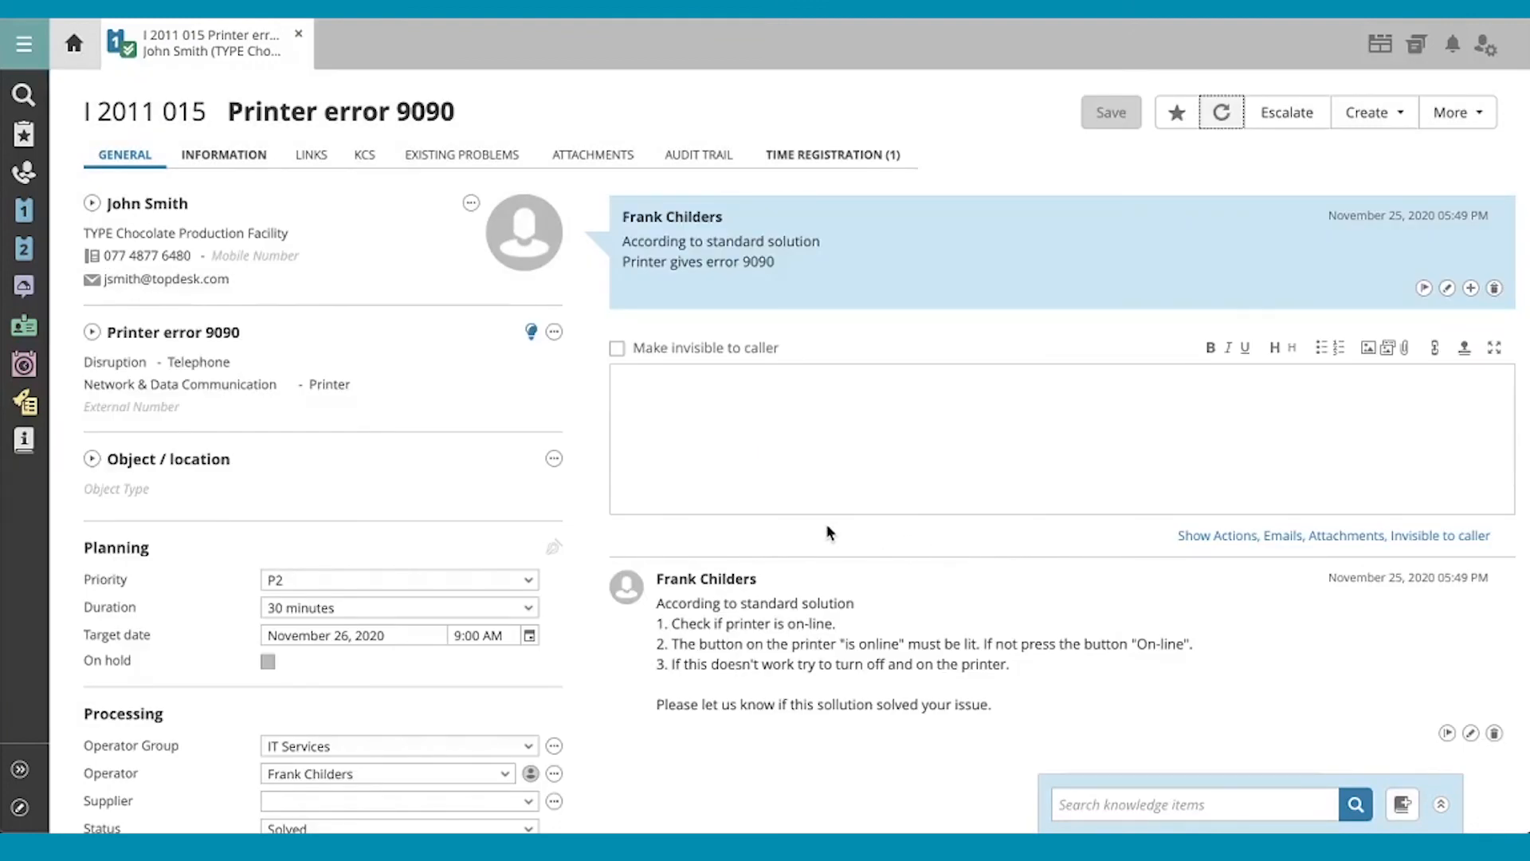